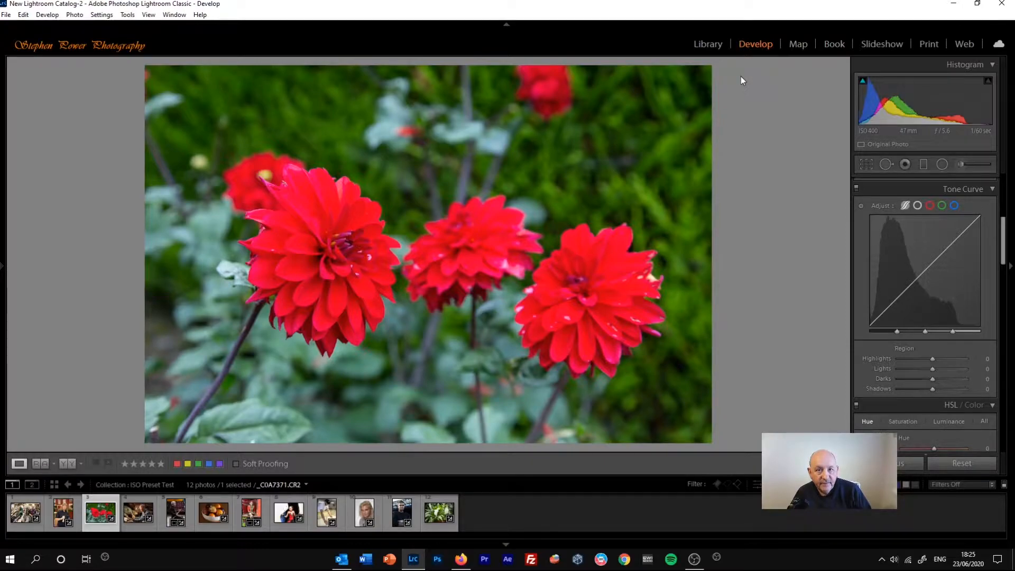
pyautogui.moveTo(740, 94)
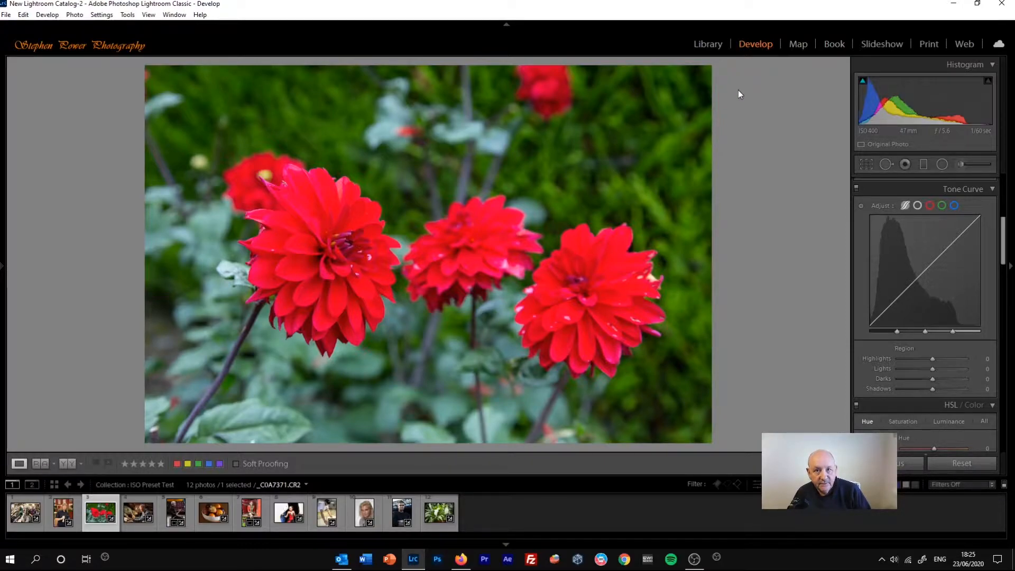
pyautogui.moveTo(786, 173)
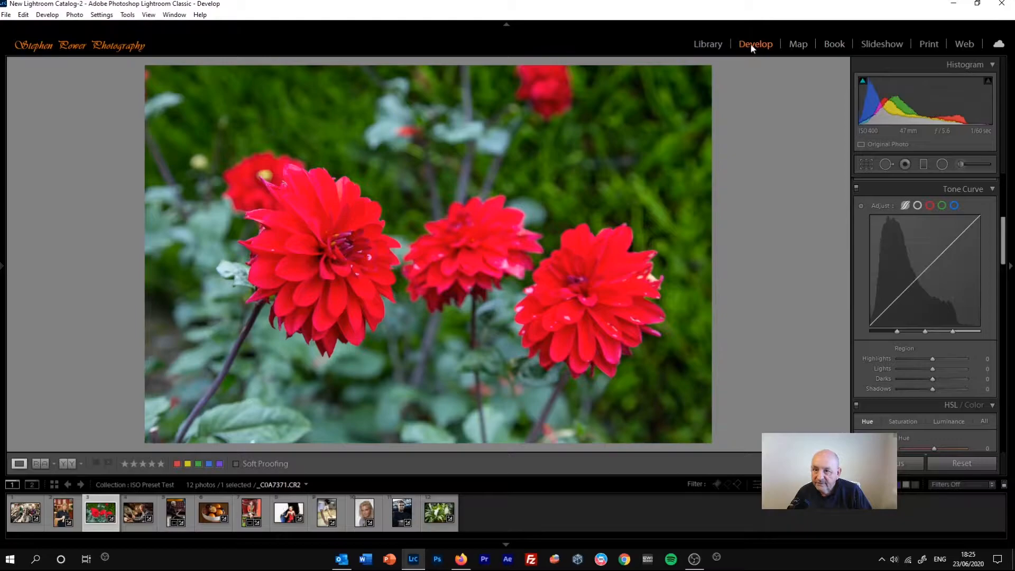
pyautogui.moveTo(760, 332)
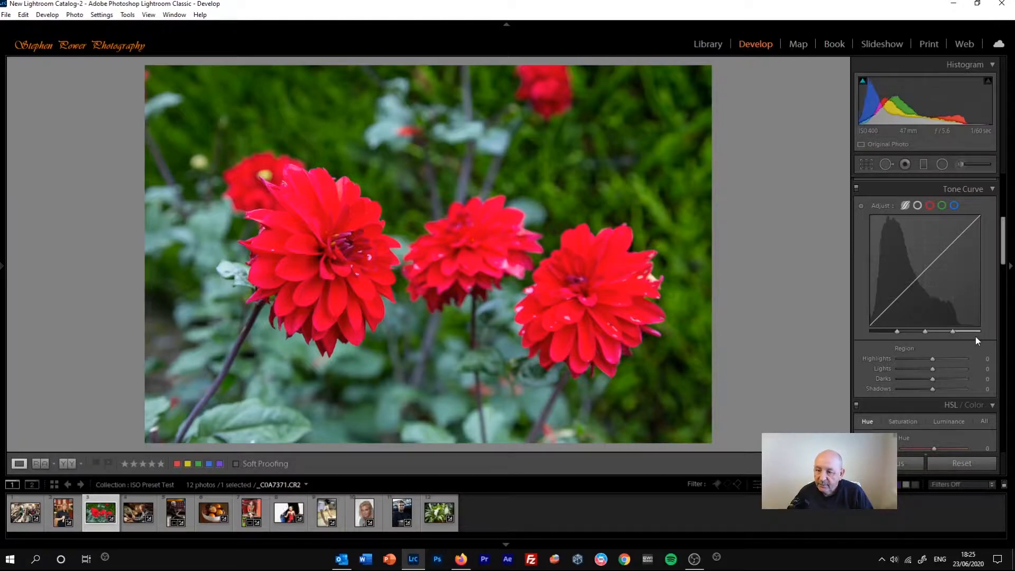
pyautogui.moveTo(976, 337)
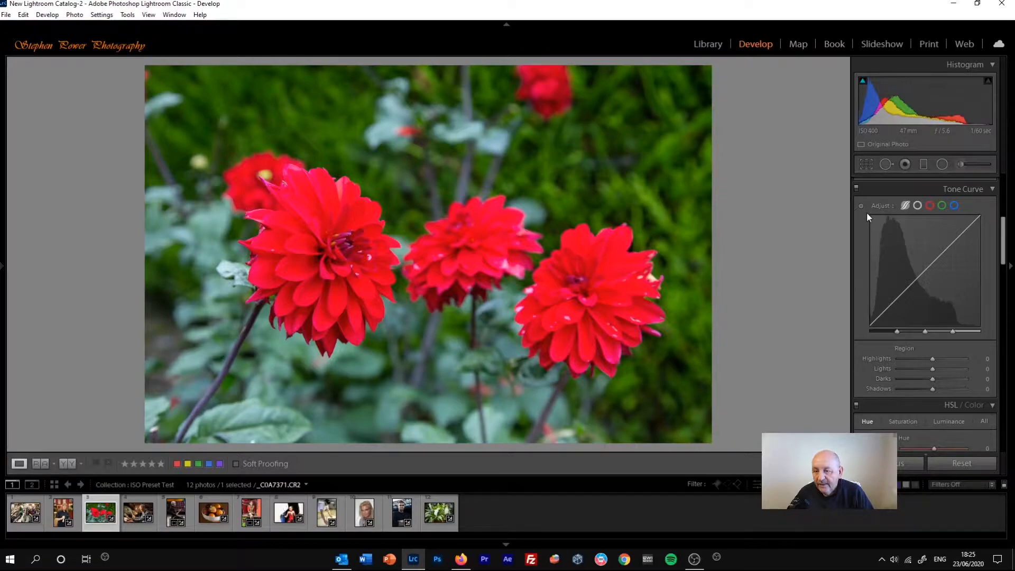
pyautogui.moveTo(875, 295)
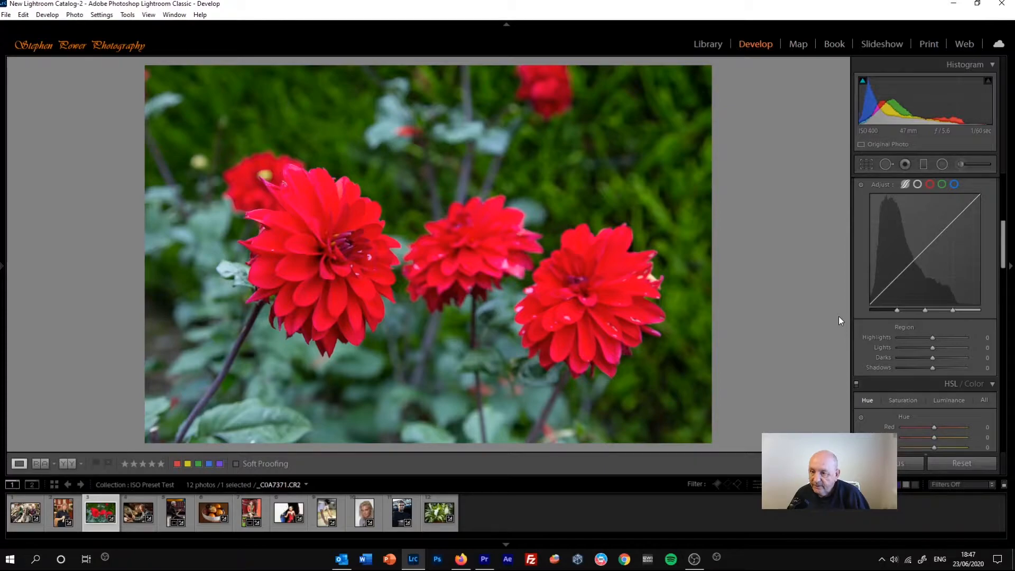
pyautogui.moveTo(903, 301)
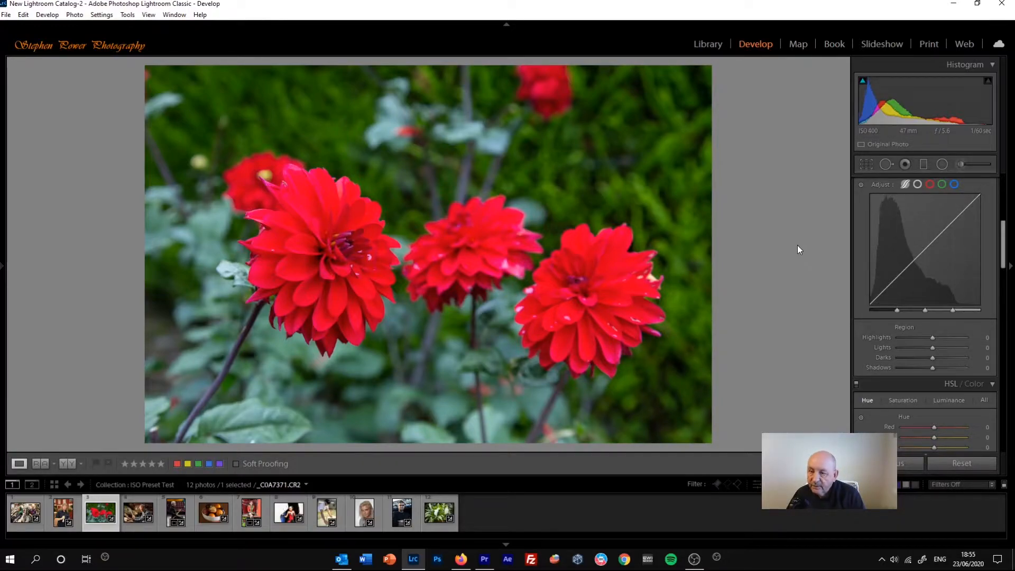
pyautogui.moveTo(860, 238)
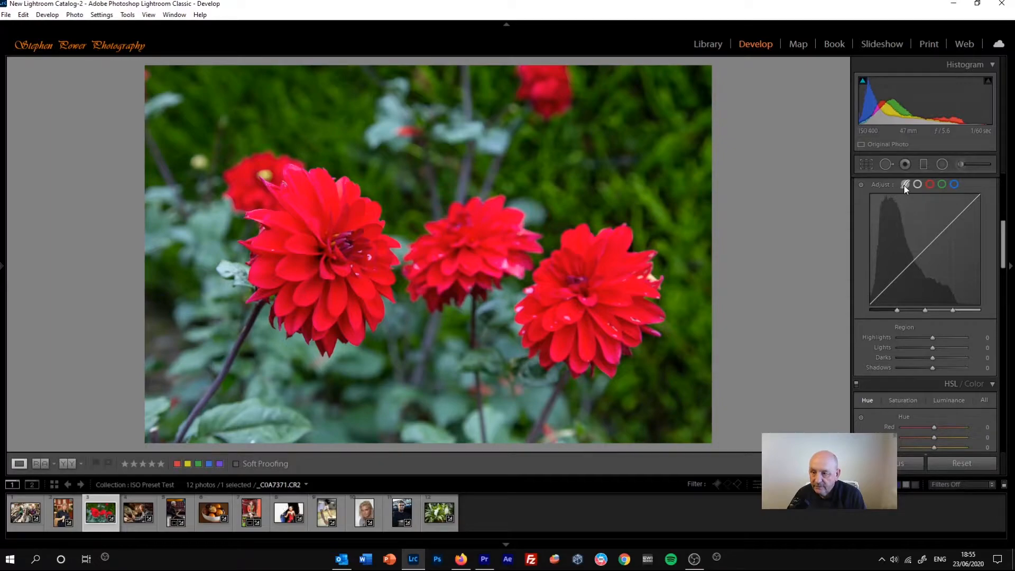
pyautogui.moveTo(917, 184)
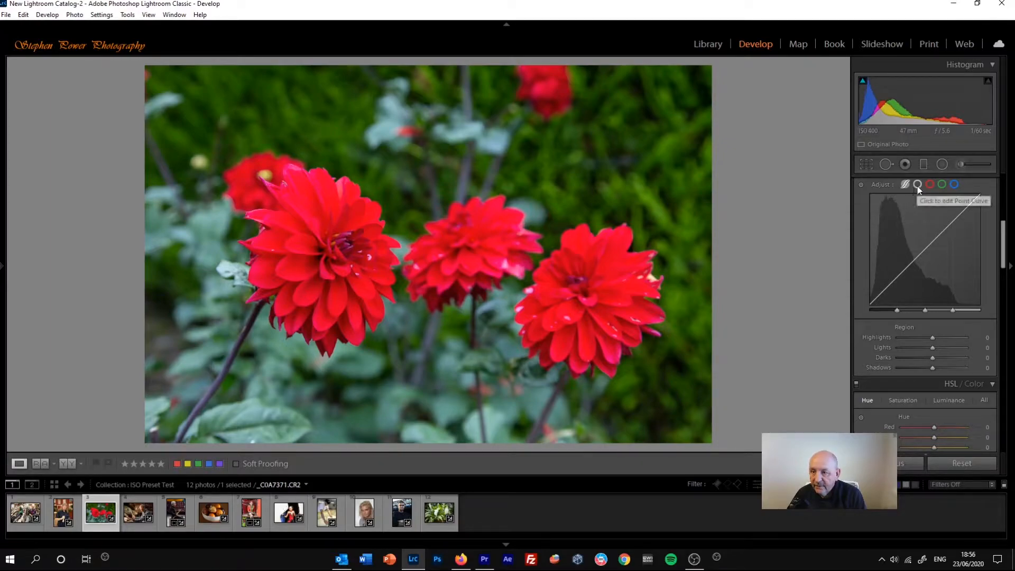
pyautogui.moveTo(917, 184)
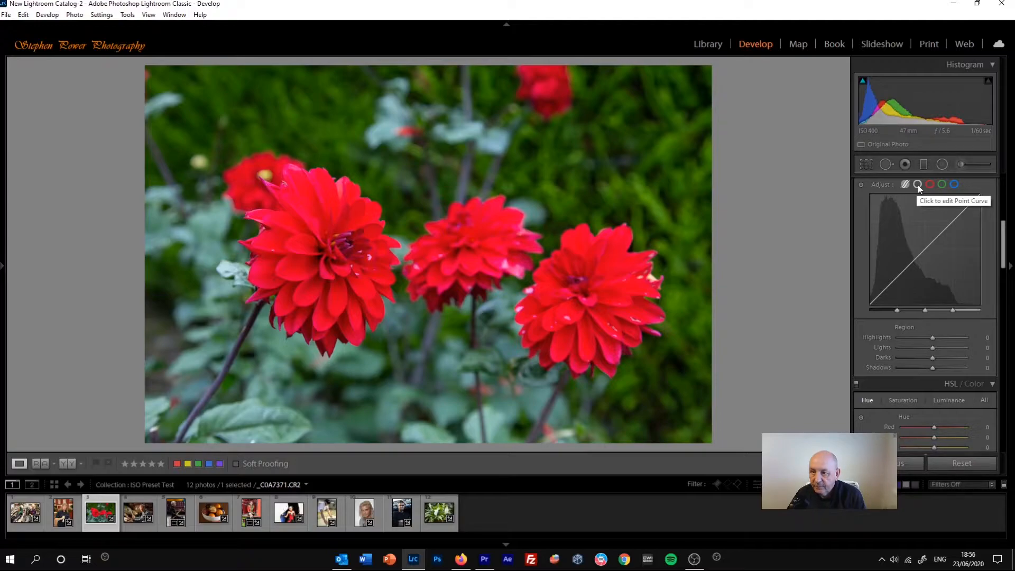
pyautogui.moveTo(930, 184)
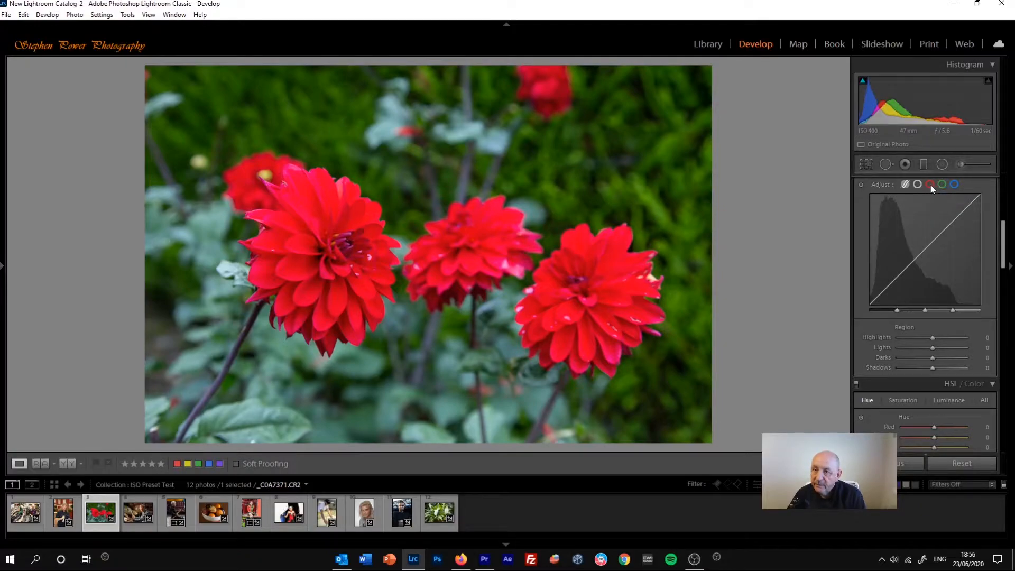
pyautogui.moveTo(933, 184)
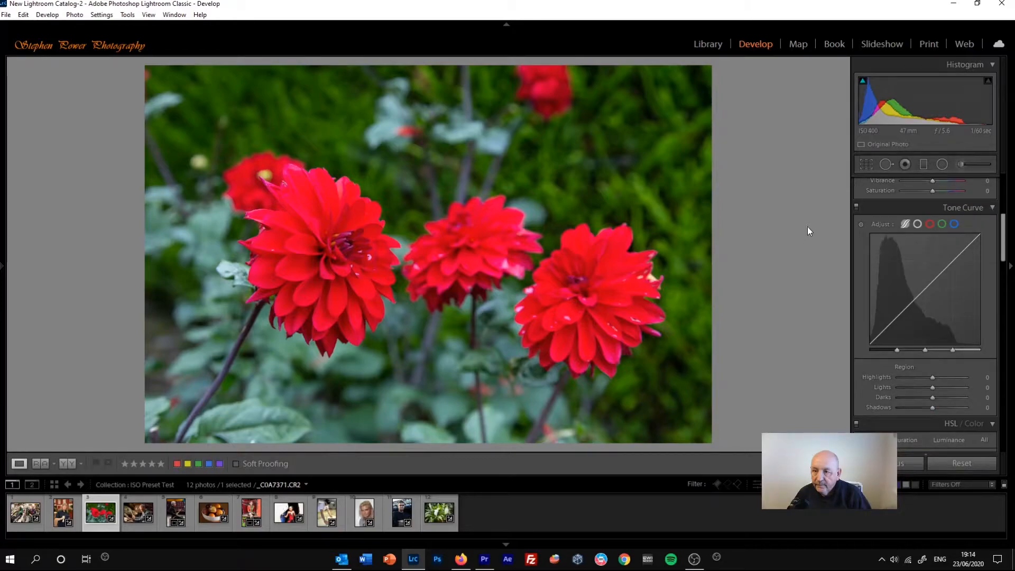
pyautogui.moveTo(906, 224)
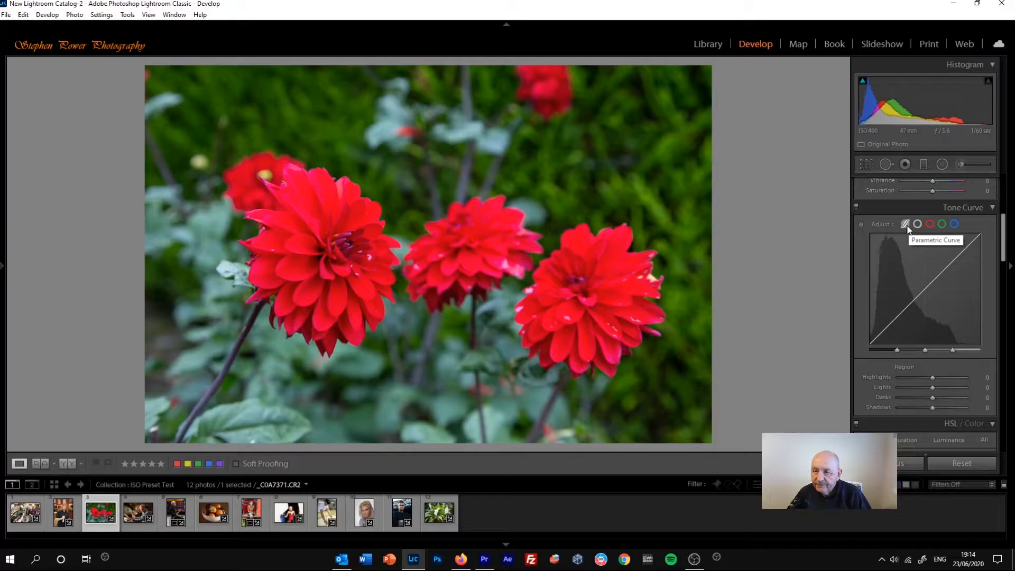
pyautogui.moveTo(825, 302)
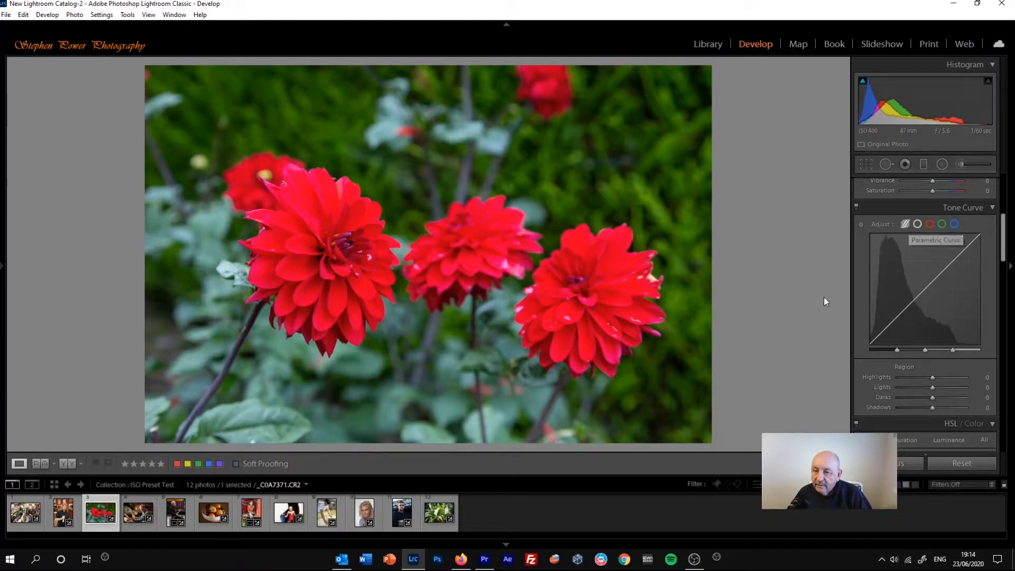
pyautogui.moveTo(803, 378)
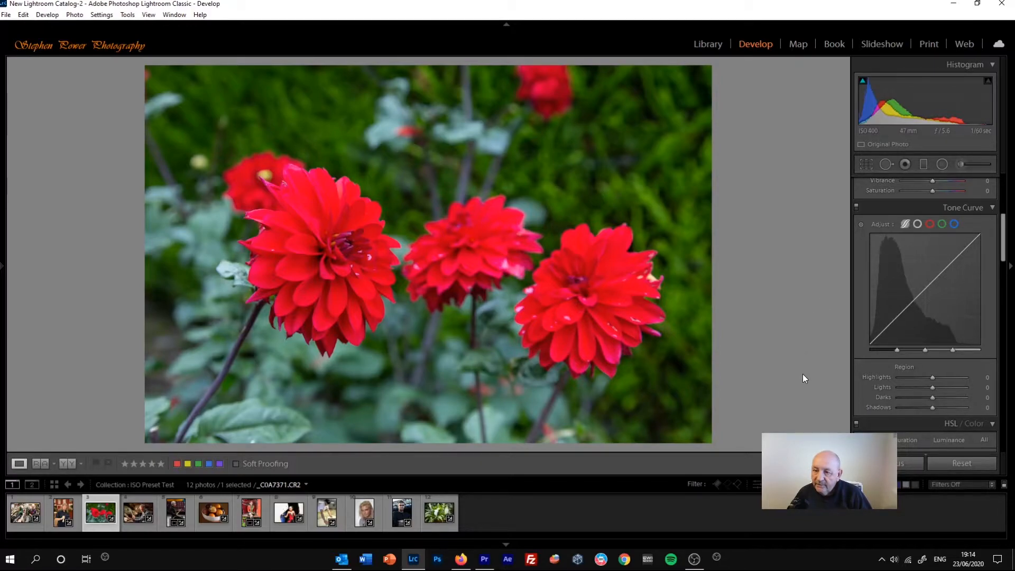
pyautogui.moveTo(863, 350)
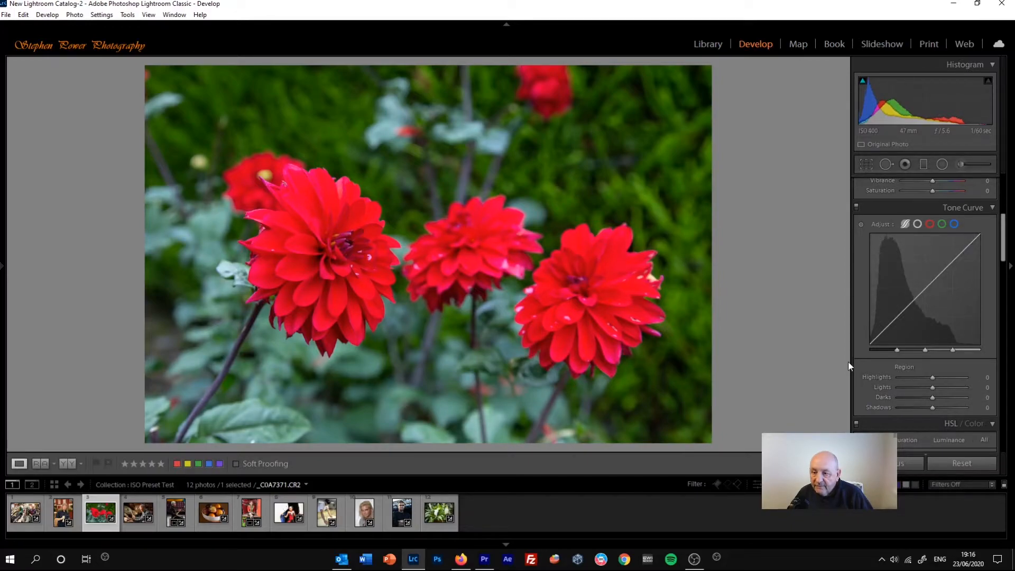
pyautogui.moveTo(872, 383)
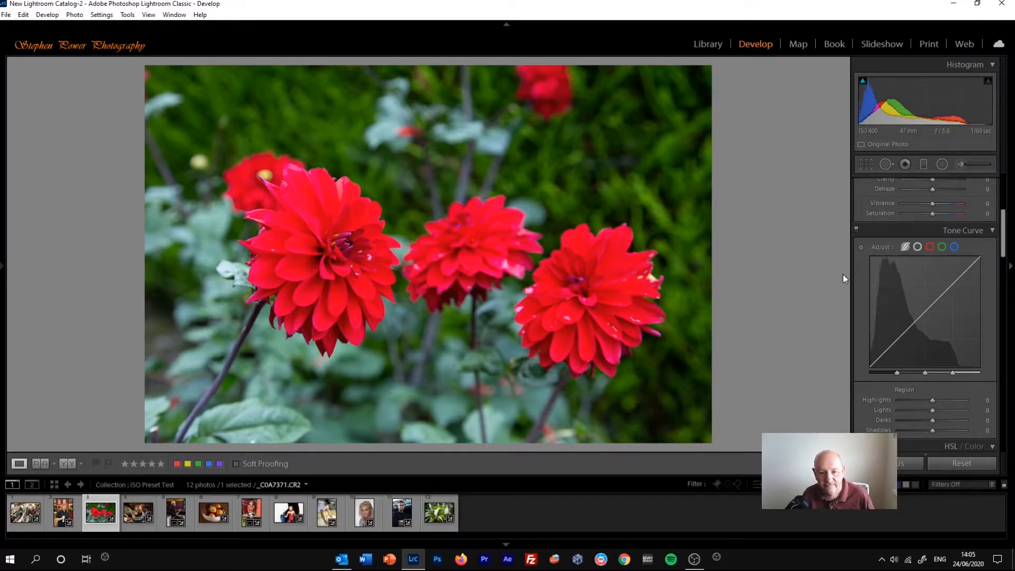
pyautogui.moveTo(890, 266)
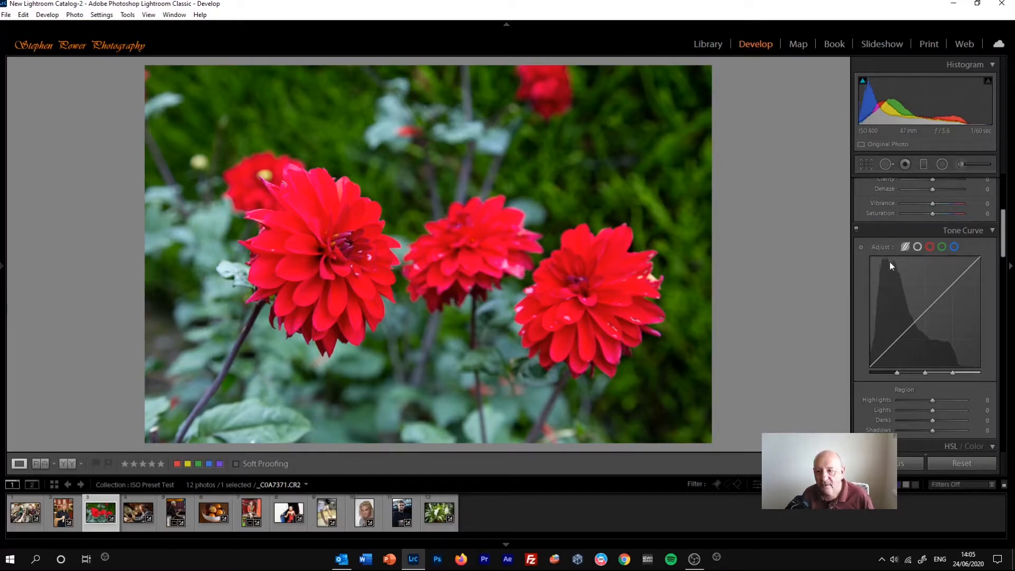
pyautogui.moveTo(918, 246)
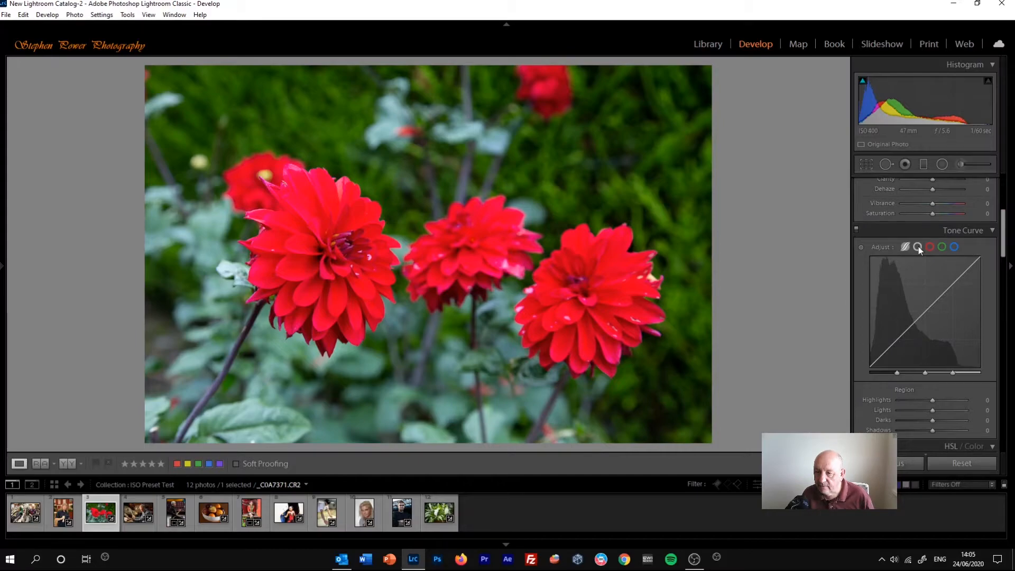
# - Switch to point editing and delete the shadow point, returning the curve to linear
pyautogui.click(918, 246)
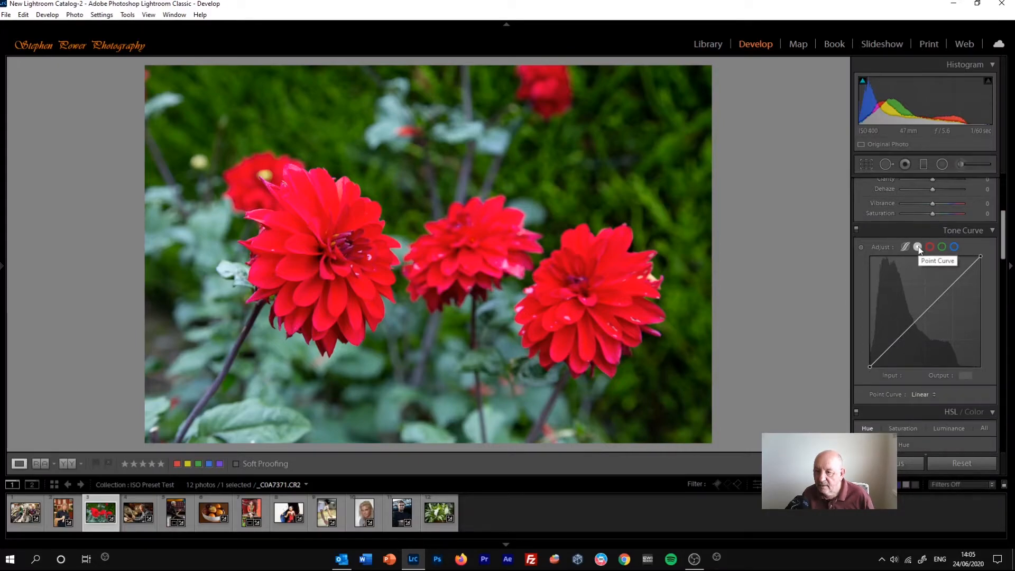
pyautogui.moveTo(905, 247)
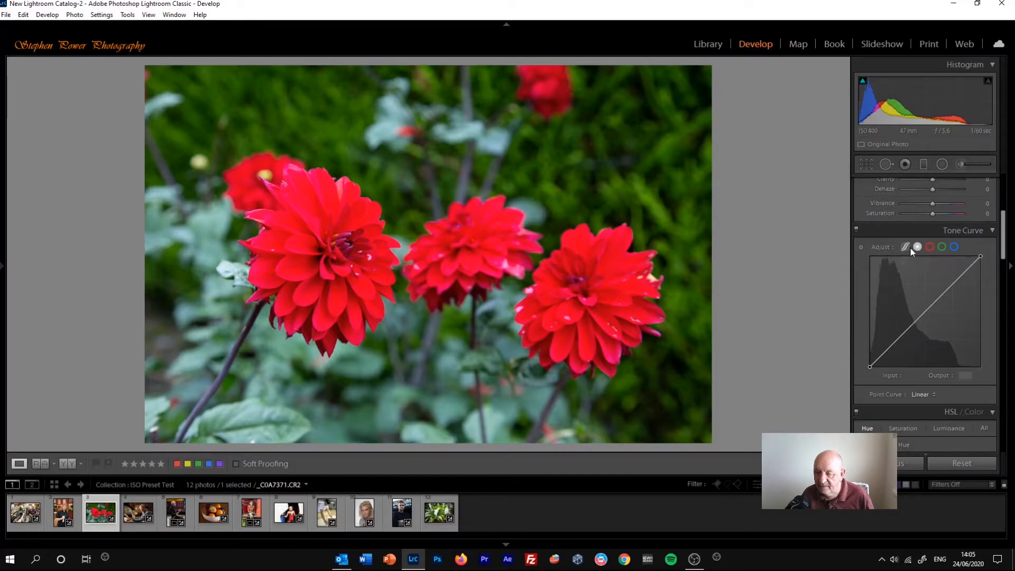
pyautogui.moveTo(844, 370)
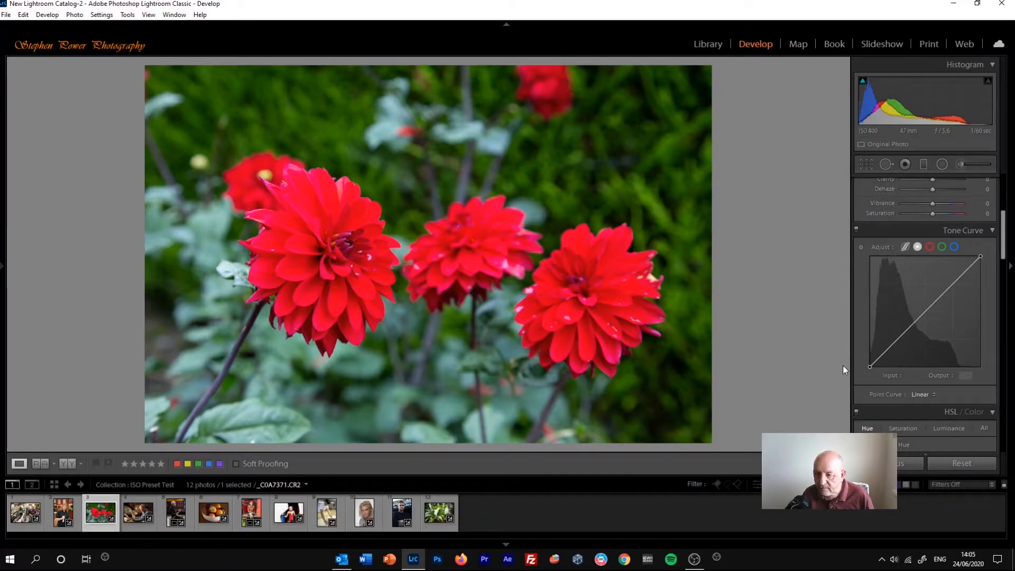
pyautogui.moveTo(807, 401)
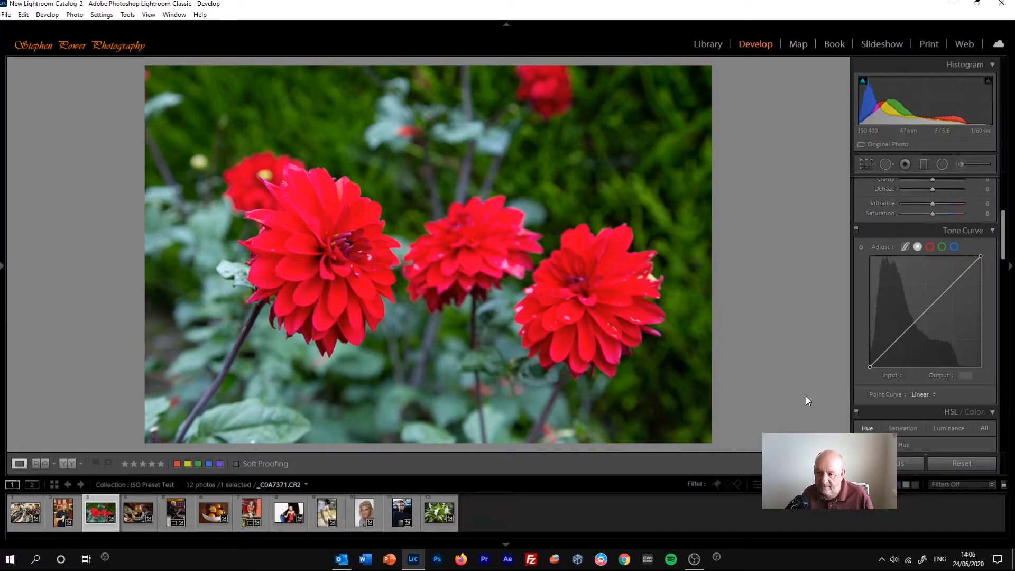
pyautogui.moveTo(815, 400)
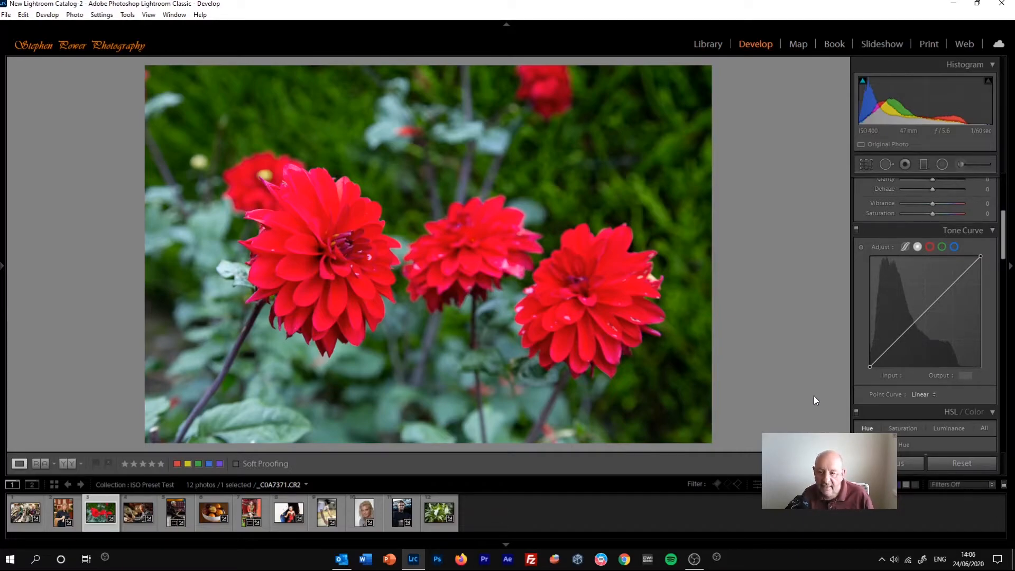
pyautogui.moveTo(906, 362)
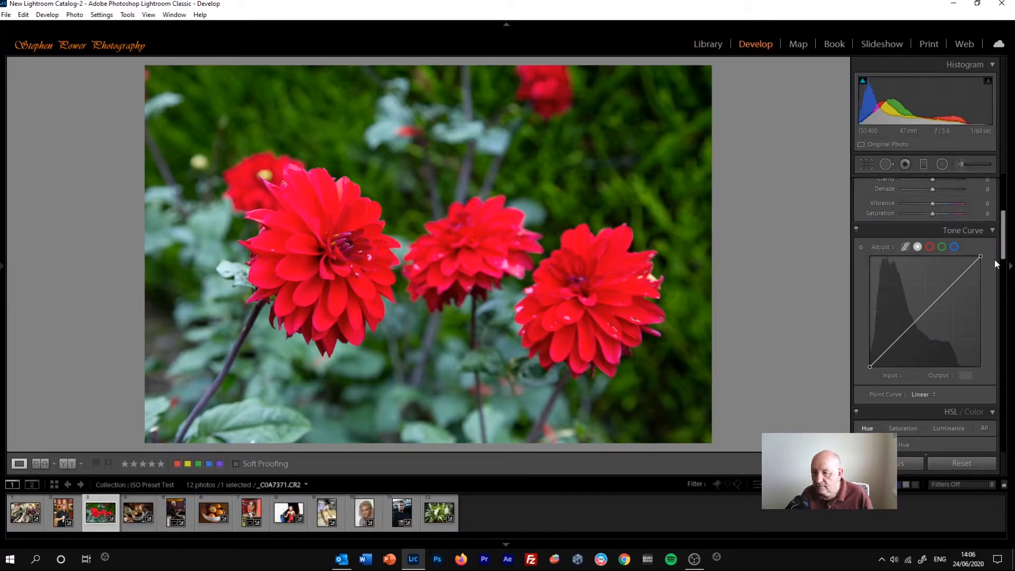
pyautogui.moveTo(861, 385)
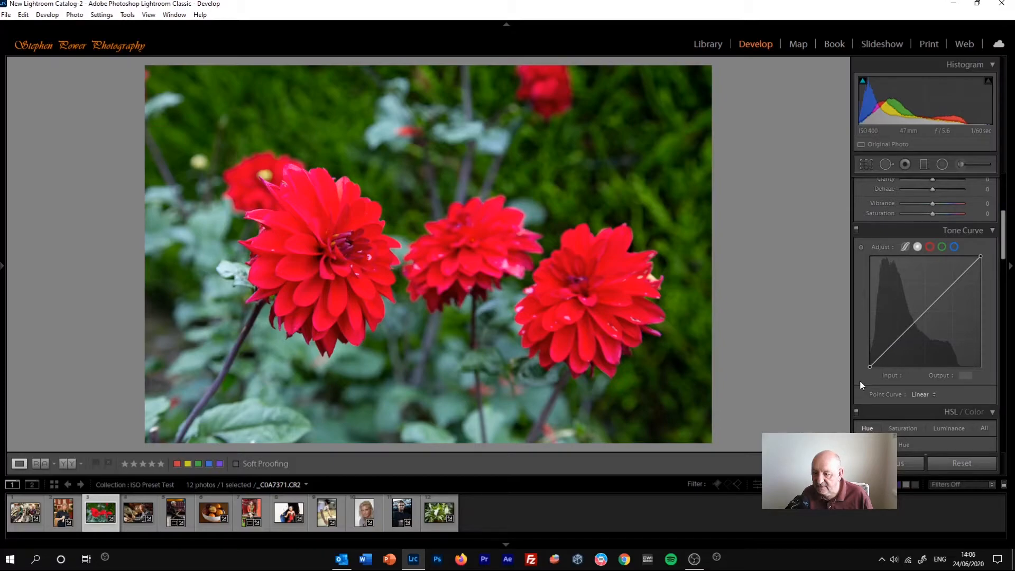
pyautogui.moveTo(824, 381)
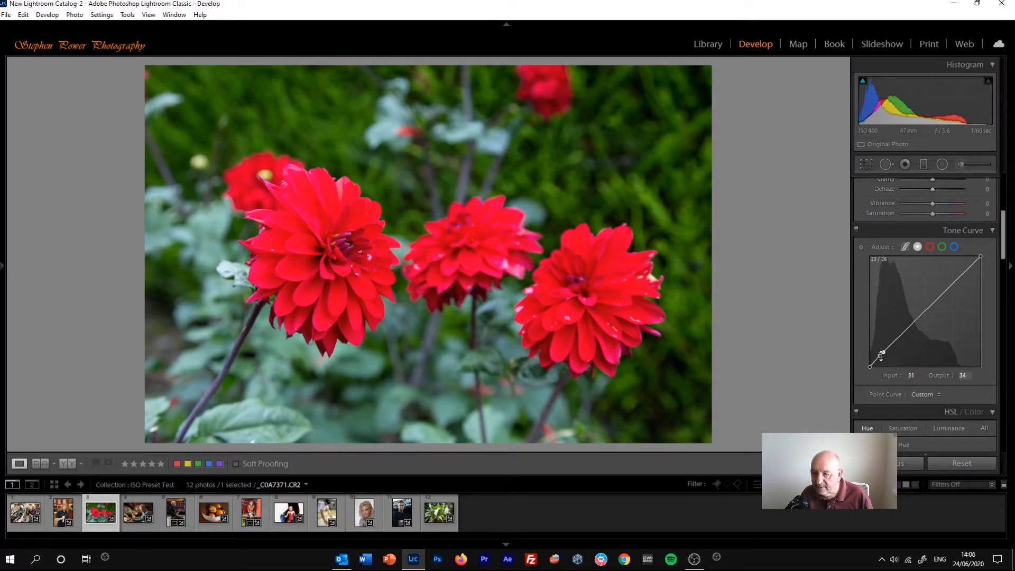
pyautogui.rightClick(877, 359)
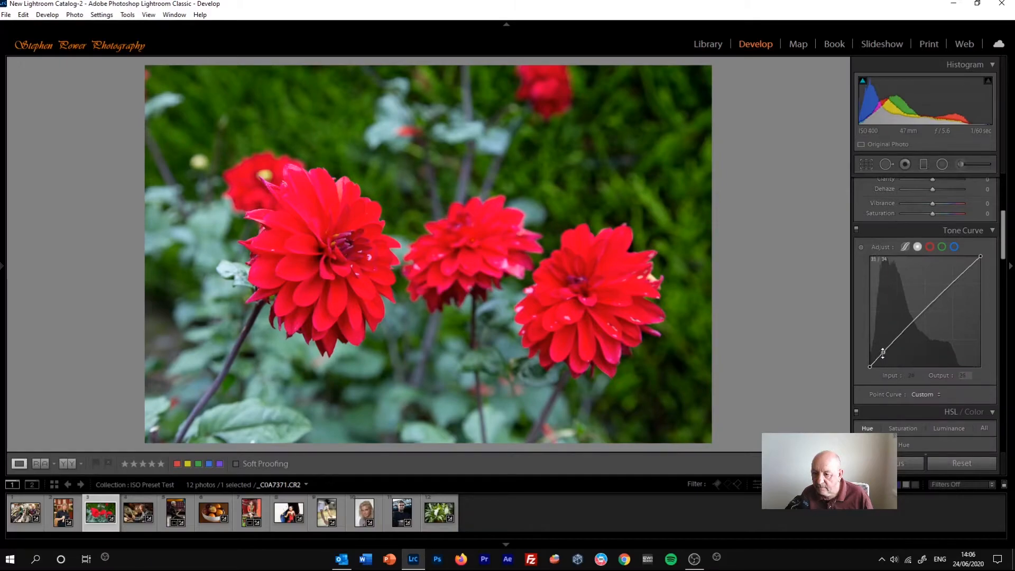
pyautogui.rightClick(882, 356)
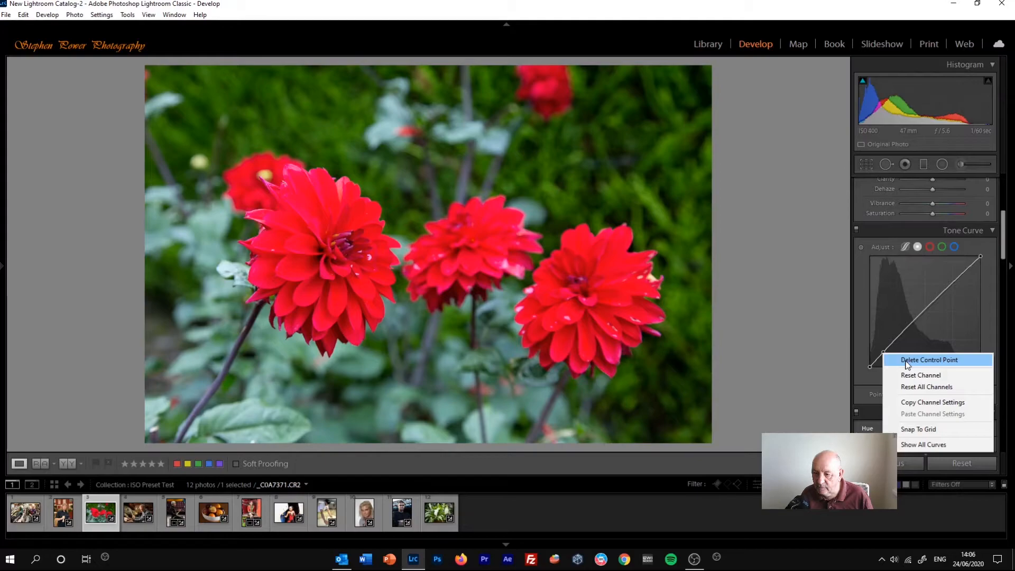
pyautogui.click(928, 359)
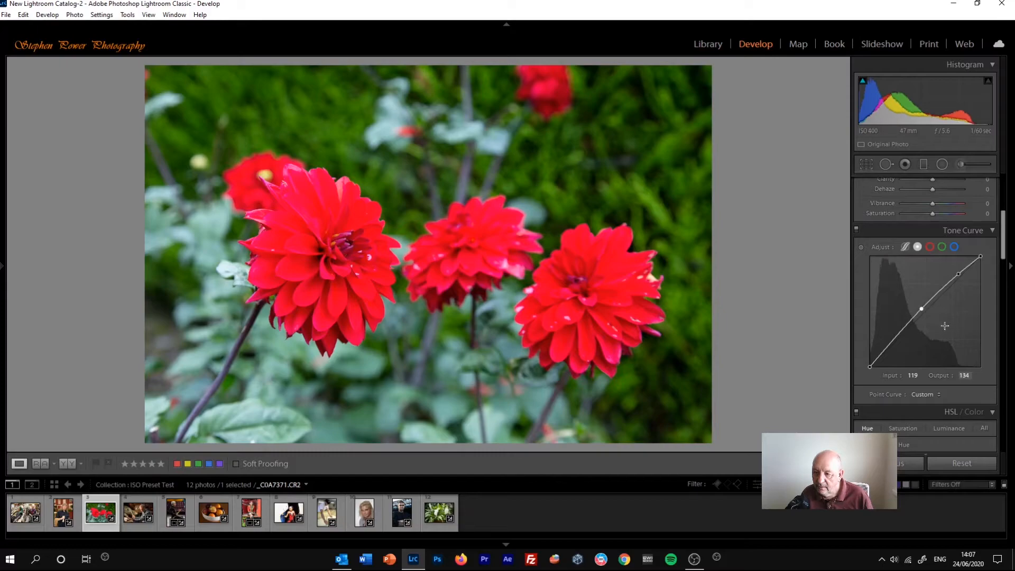
pyautogui.moveTo(958, 275)
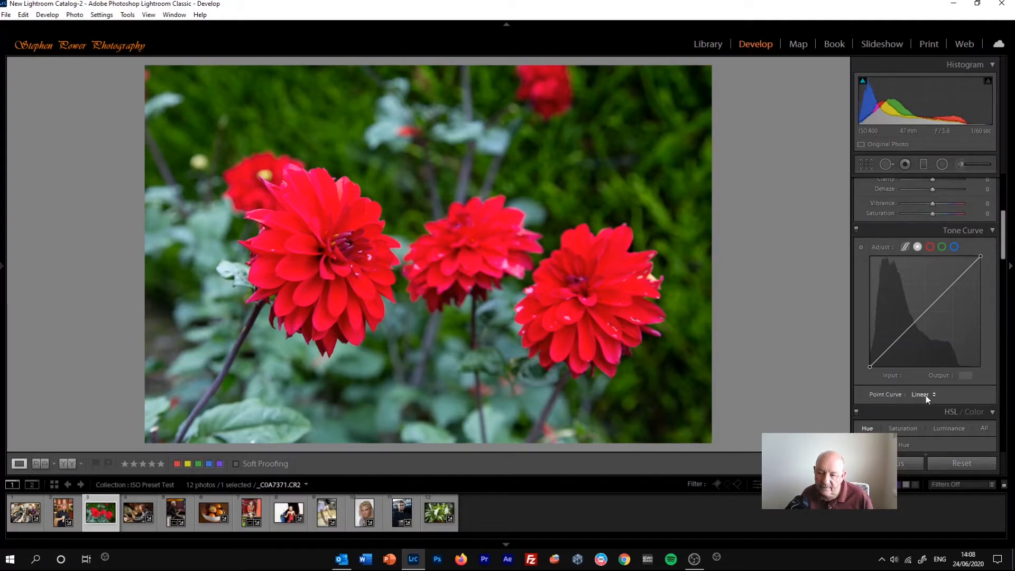
pyautogui.moveTo(868, 402)
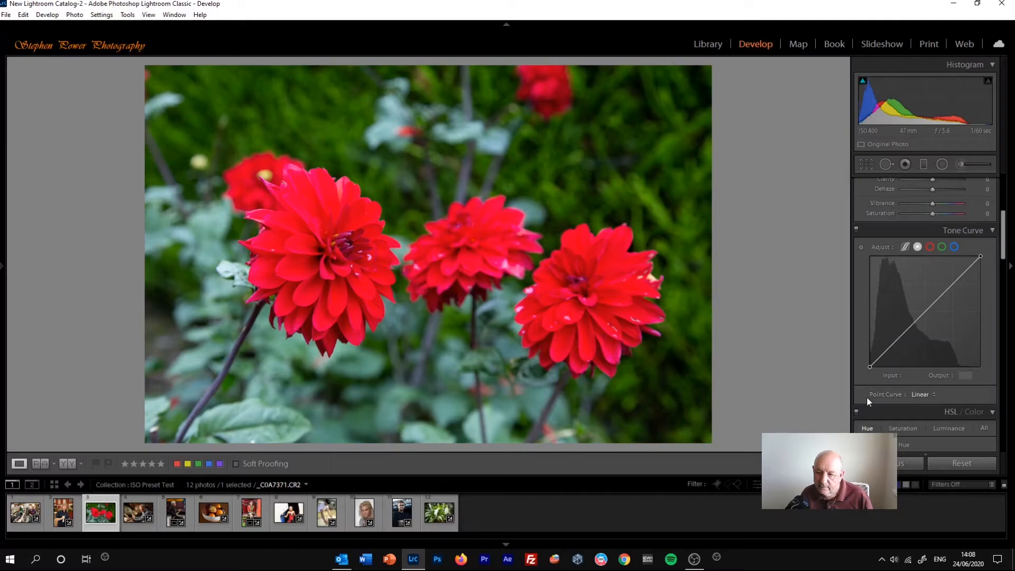
pyautogui.moveTo(926, 399)
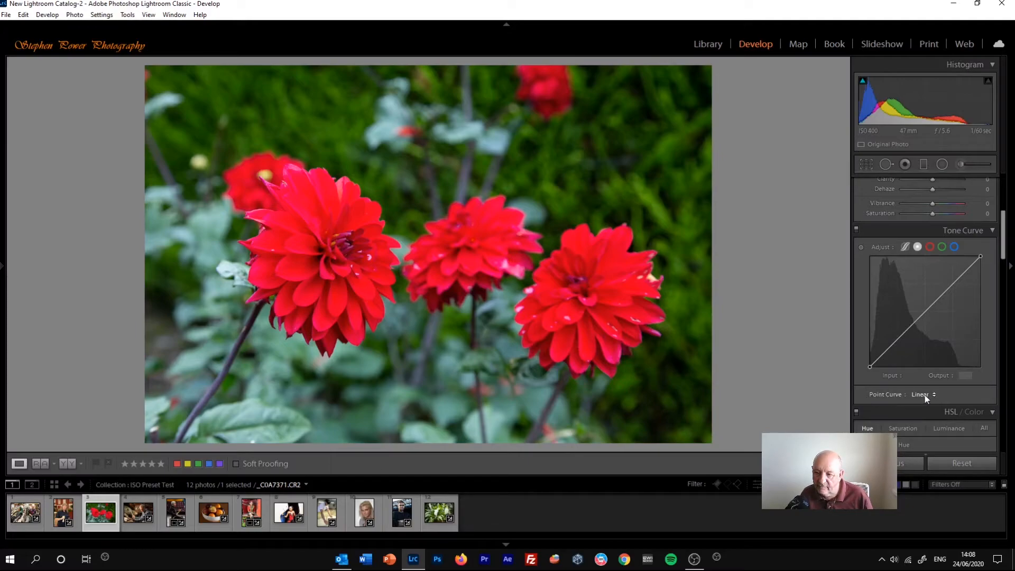
# - Apply the Medium Contrast point curve preset, then change it to Strong Contrast
pyautogui.click(922, 395)
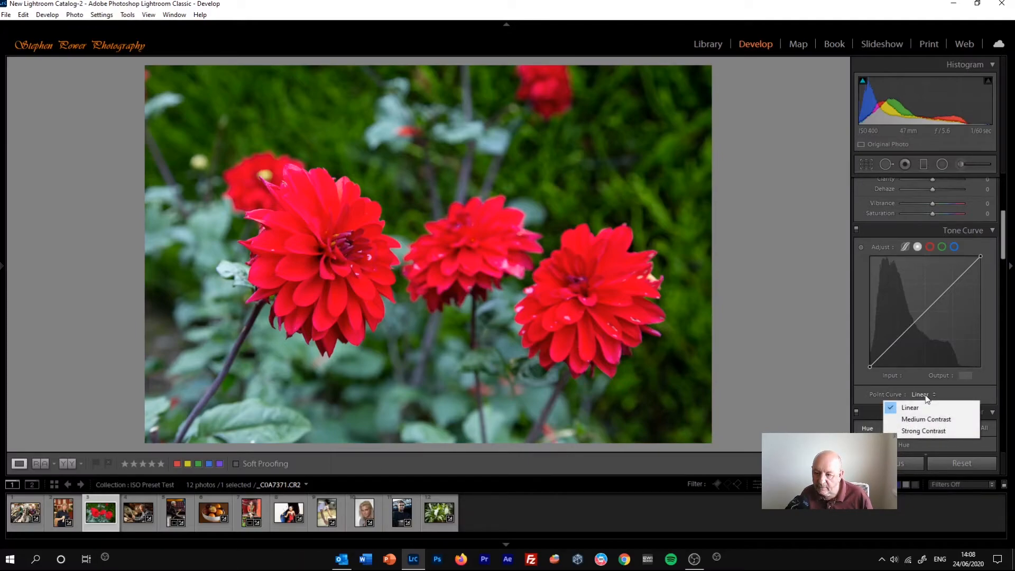
pyautogui.moveTo(924, 431)
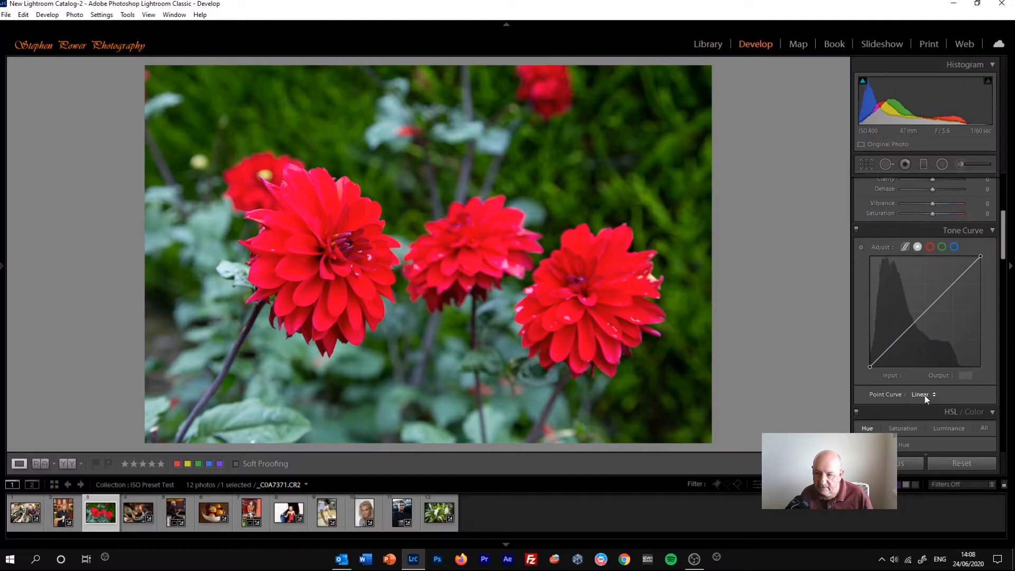
pyautogui.click(922, 394)
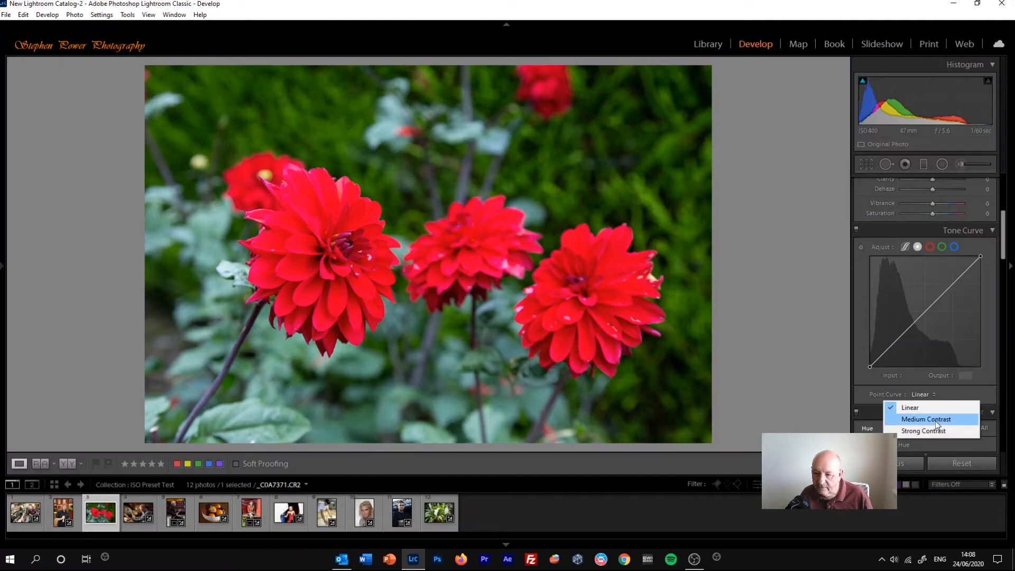
pyautogui.click(926, 419)
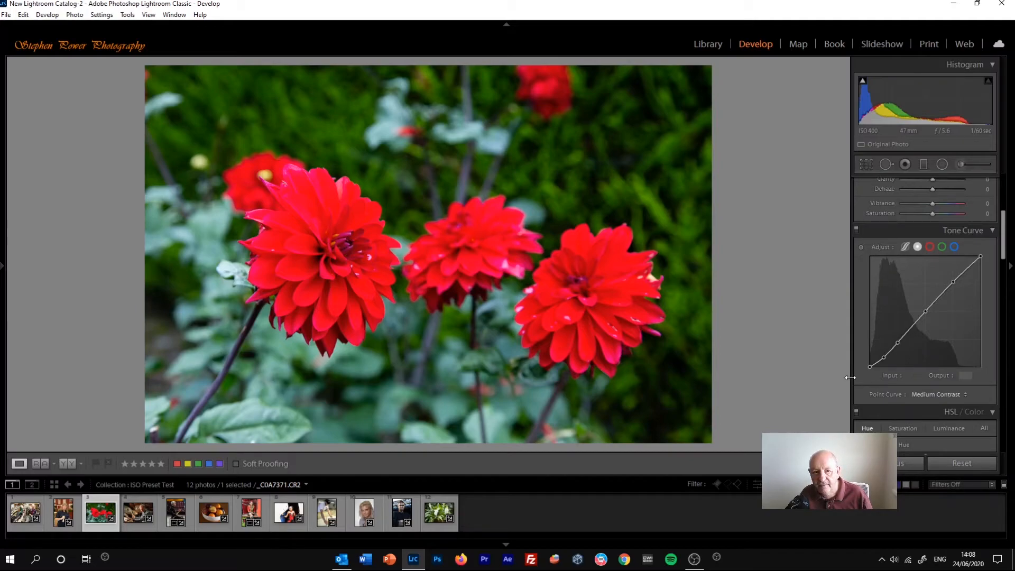
pyautogui.moveTo(844, 378)
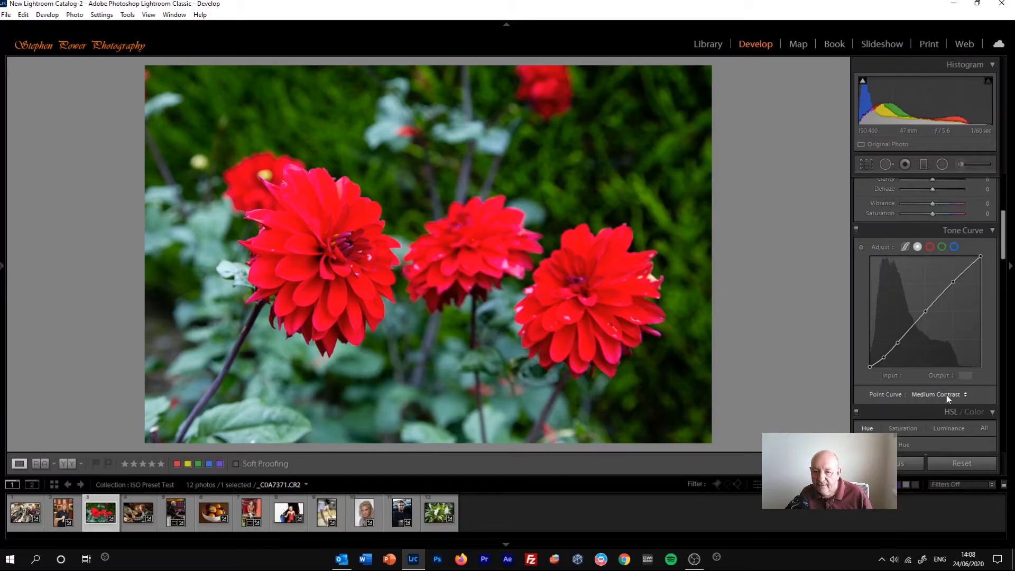
pyautogui.click(936, 395)
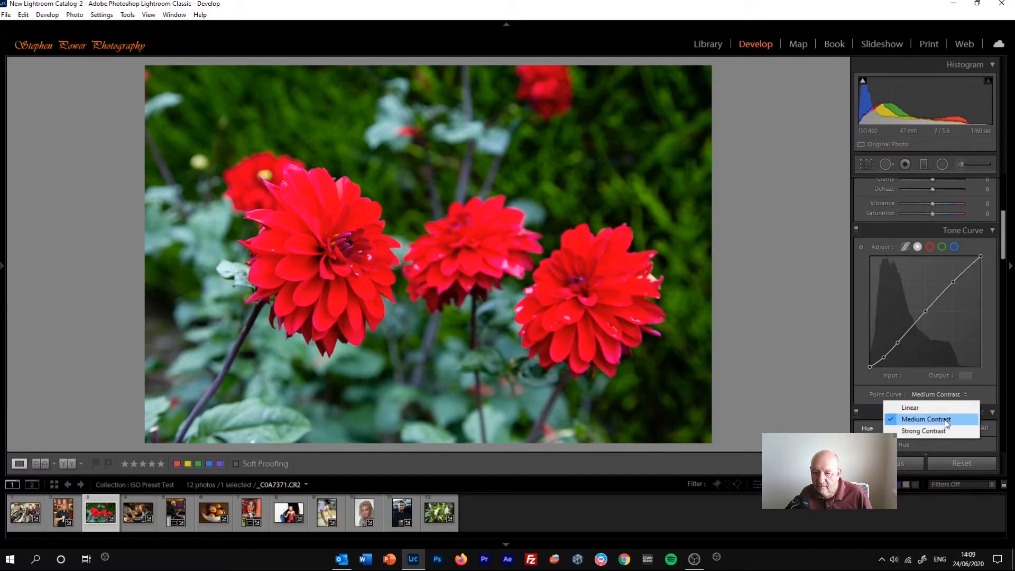
pyautogui.click(924, 430)
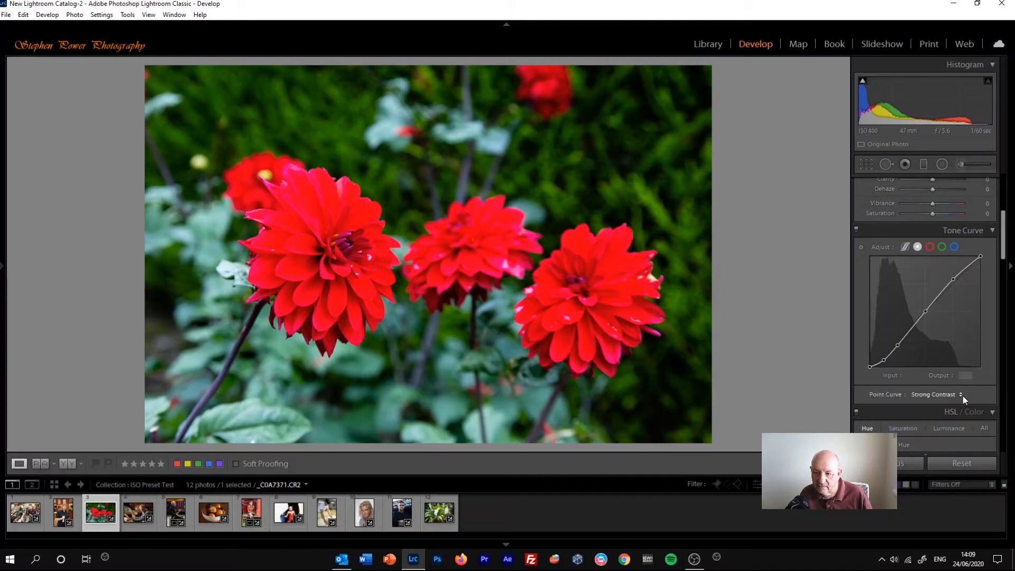
pyautogui.moveTo(984, 269)
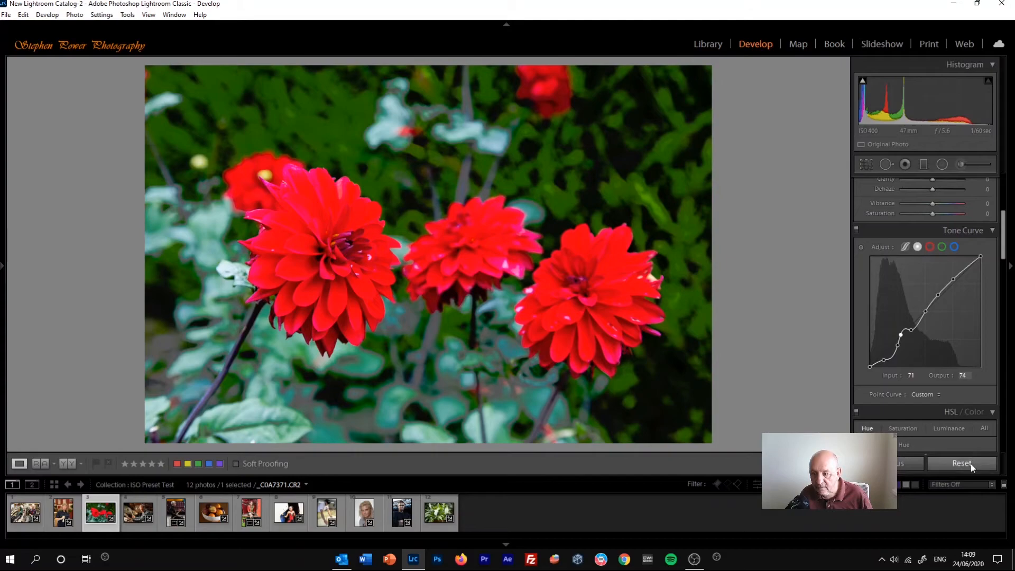
# - Reset the dahlia's adjustments and reapply the Medium Contrast point curve preset
pyautogui.click(961, 463)
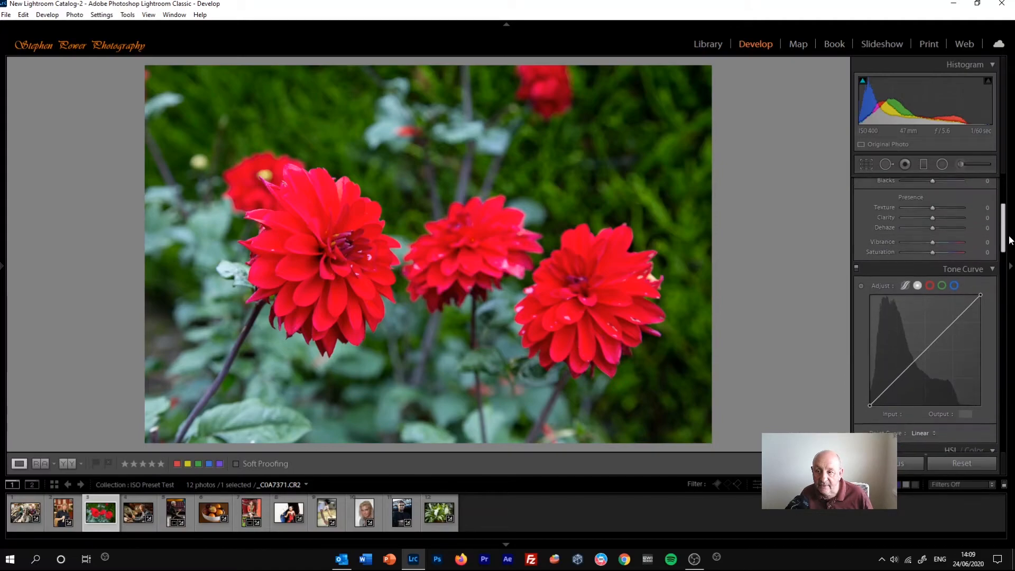
pyautogui.scroll(-3)
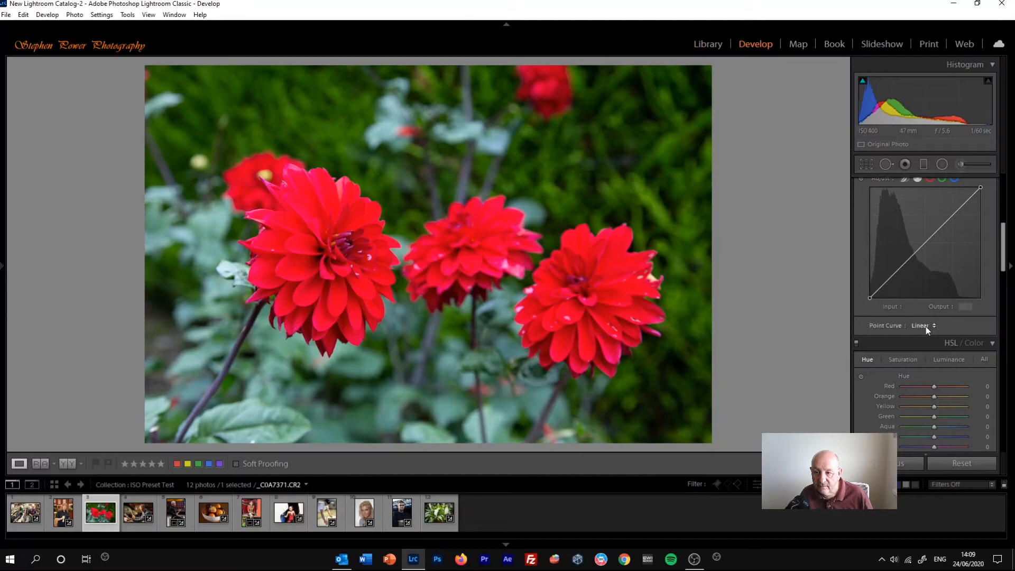
pyautogui.click(922, 325)
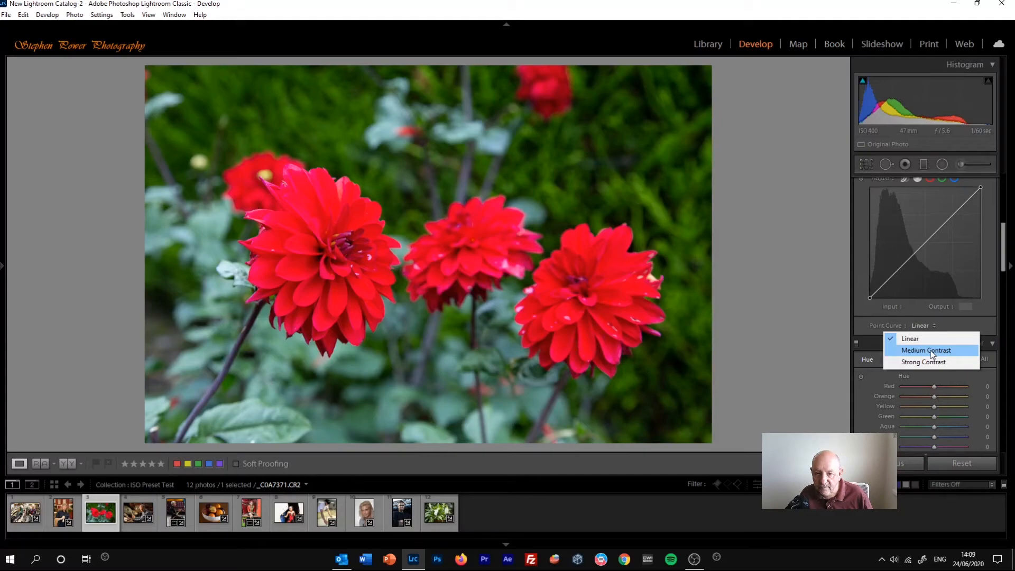
pyautogui.click(926, 350)
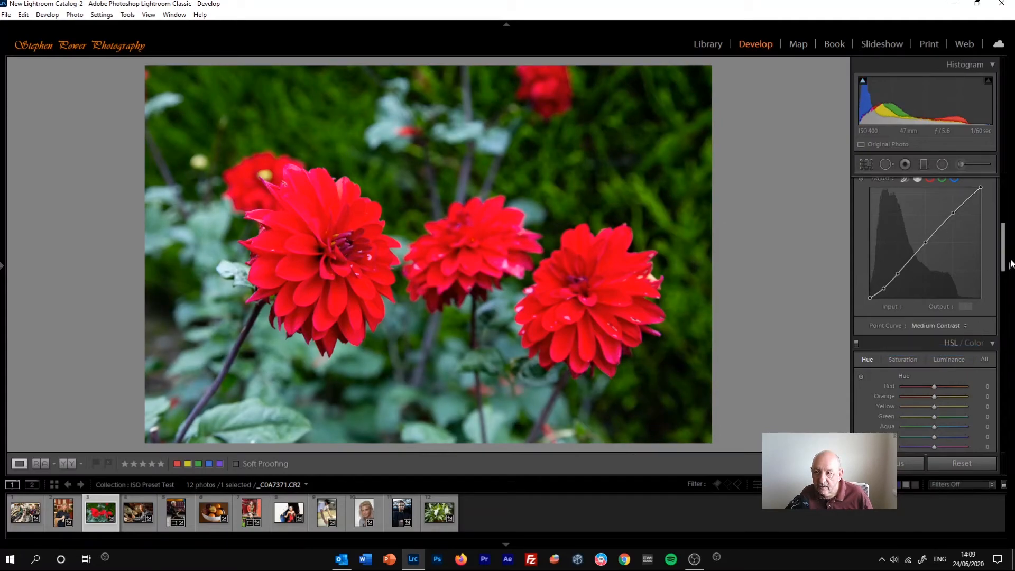
pyautogui.scroll(3)
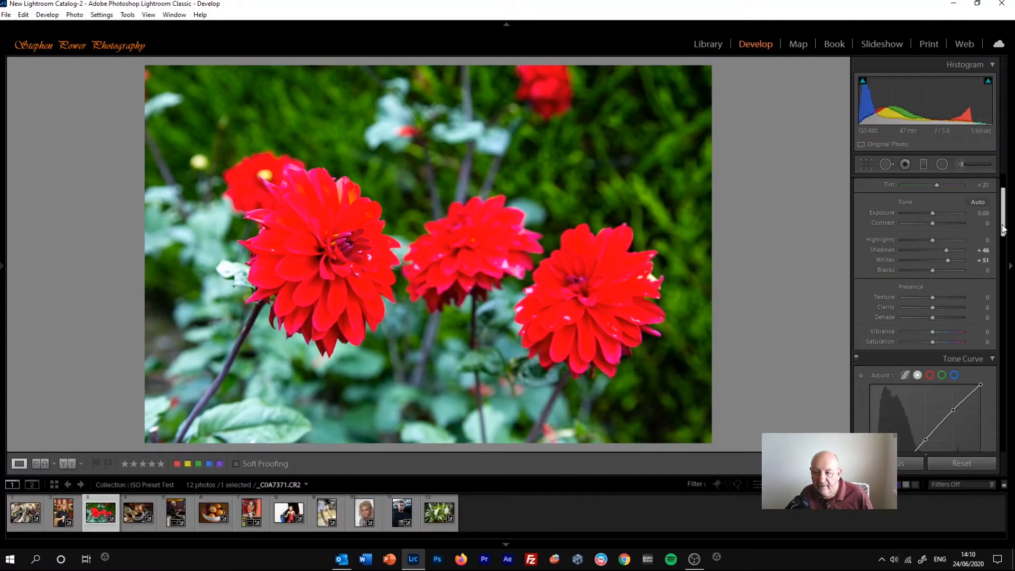
pyautogui.scroll(-3)
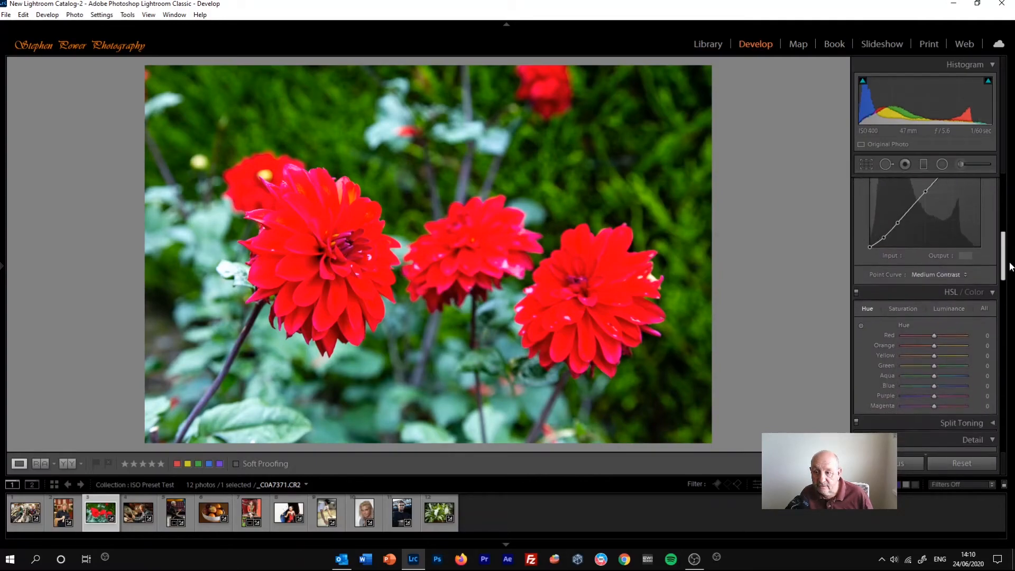
pyautogui.scroll(-3)
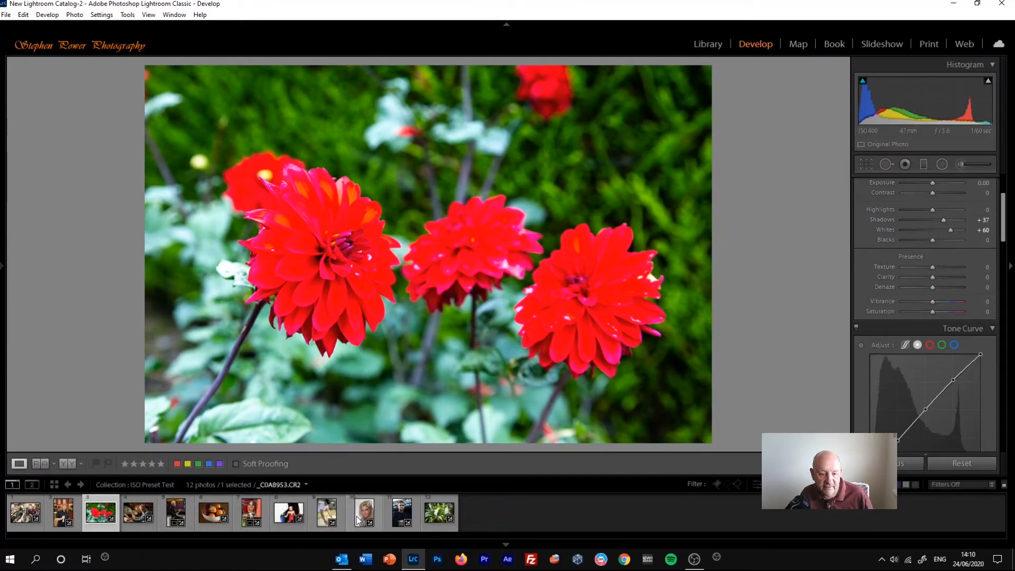
# - Select the blonde portrait from the filmstrip and keep its Medium Contrast point curve
pyautogui.click(364, 513)
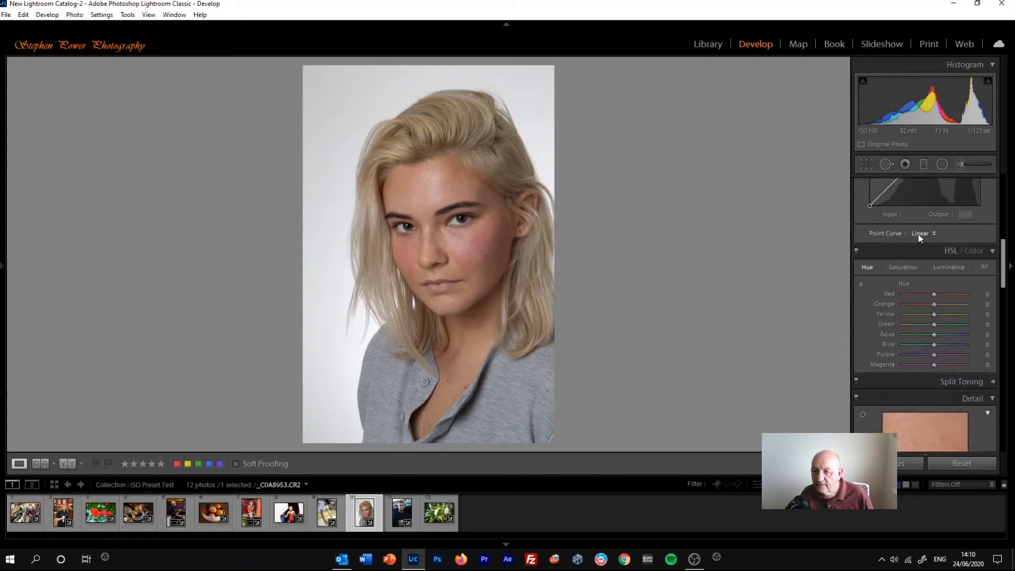
pyautogui.click(921, 232)
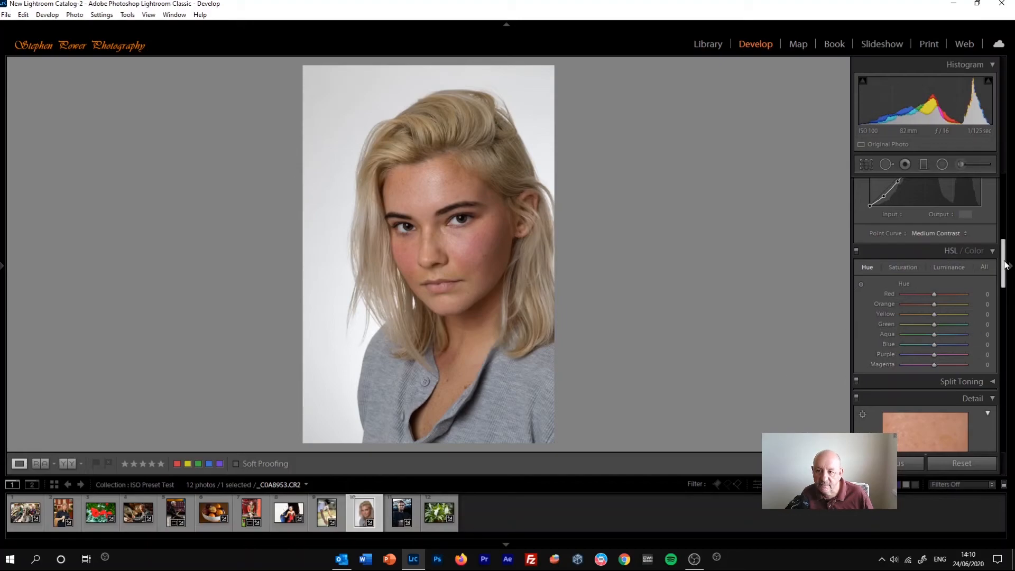
pyautogui.moveTo(857, 131)
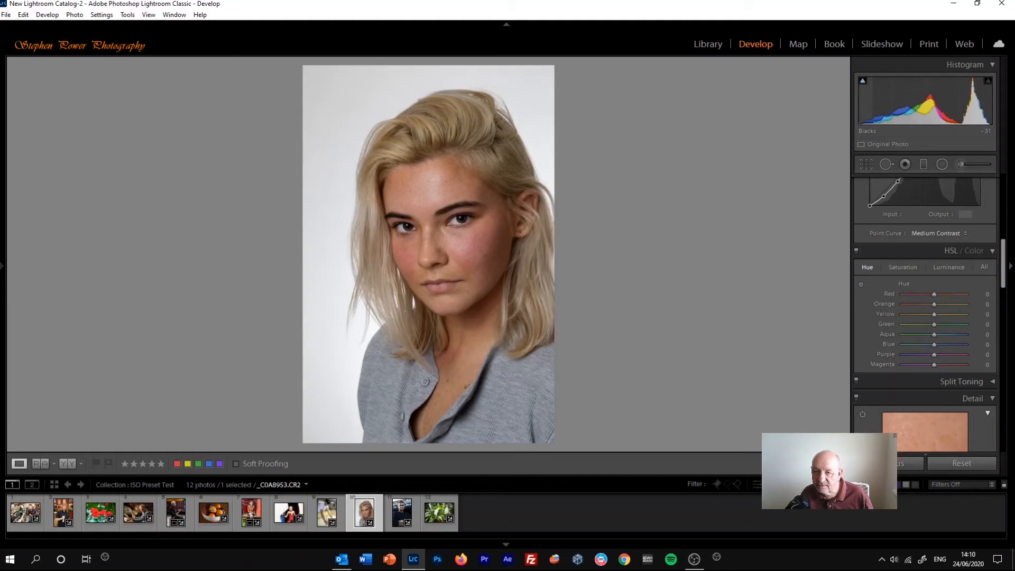
pyautogui.moveTo(989, 122)
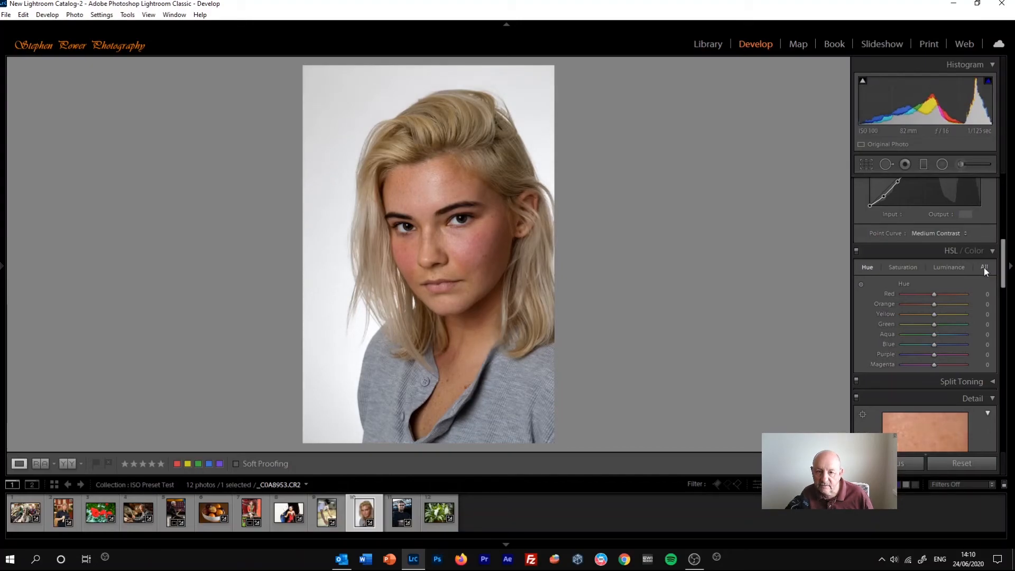
pyautogui.click(936, 232)
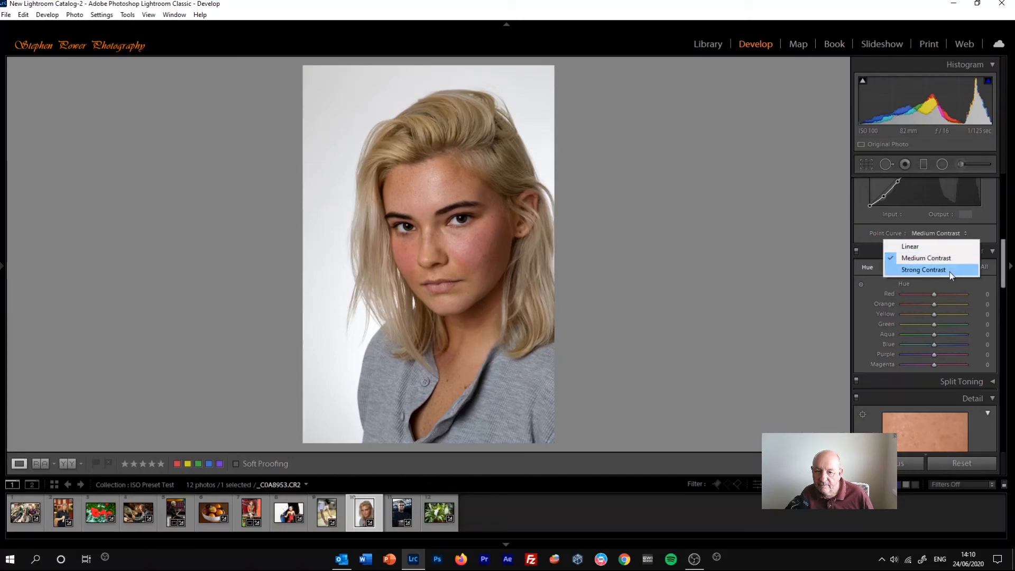
pyautogui.click(924, 269)
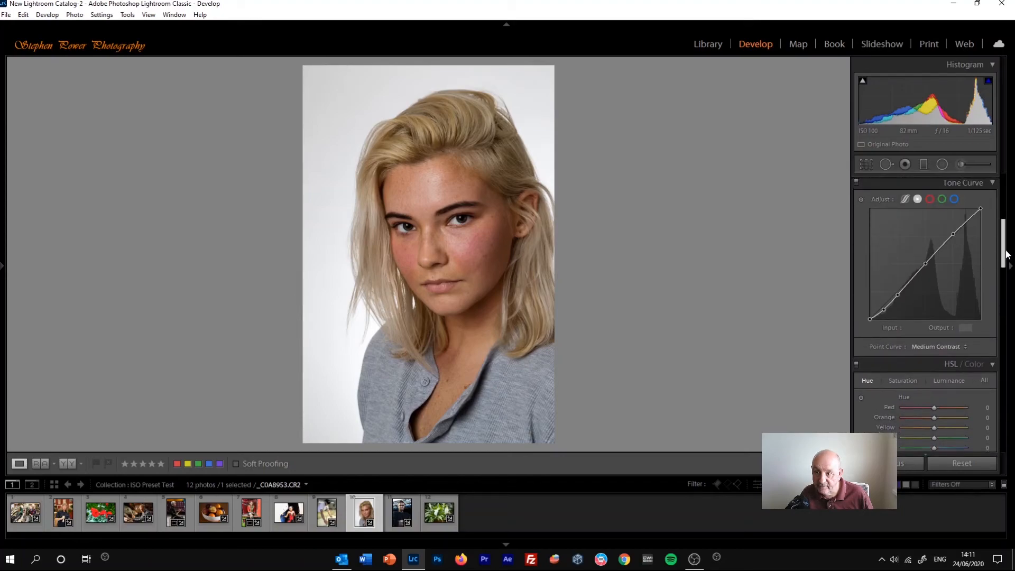
# - Switch the portrait's tone curve to the red channel for point editing
pyautogui.scroll(-3)
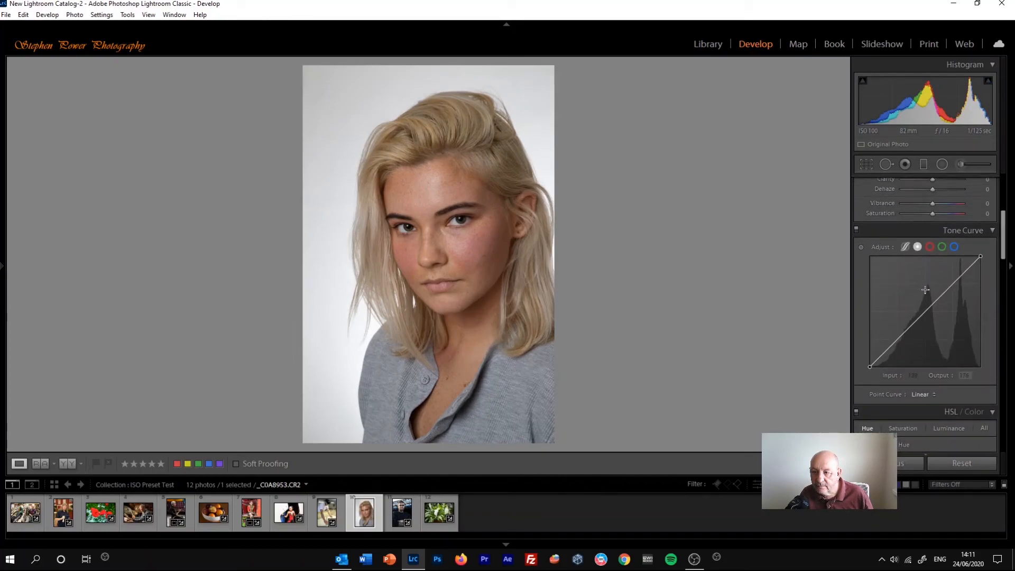
pyautogui.moveTo(929, 246)
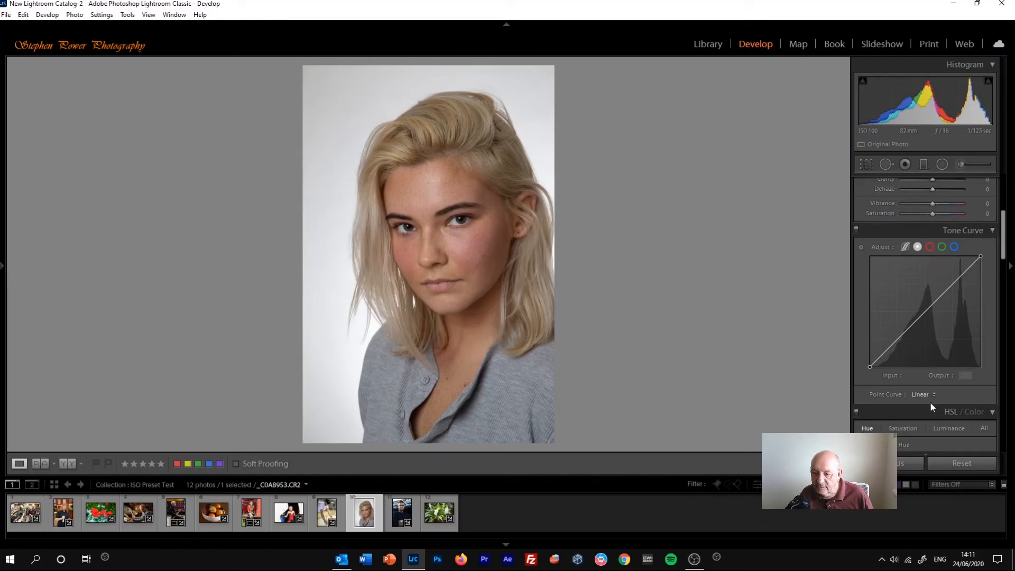
pyautogui.moveTo(966, 400)
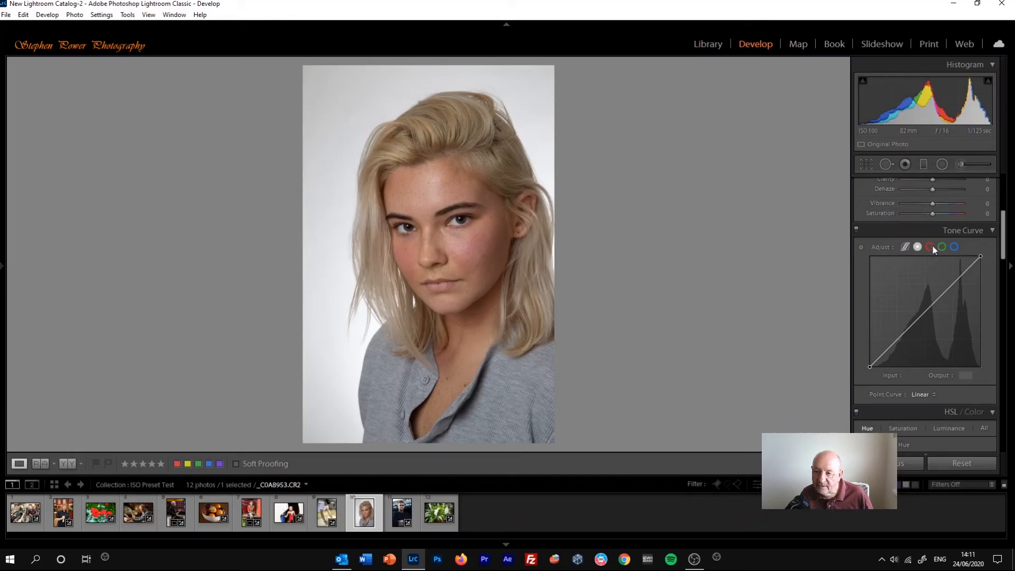
pyautogui.click(929, 247)
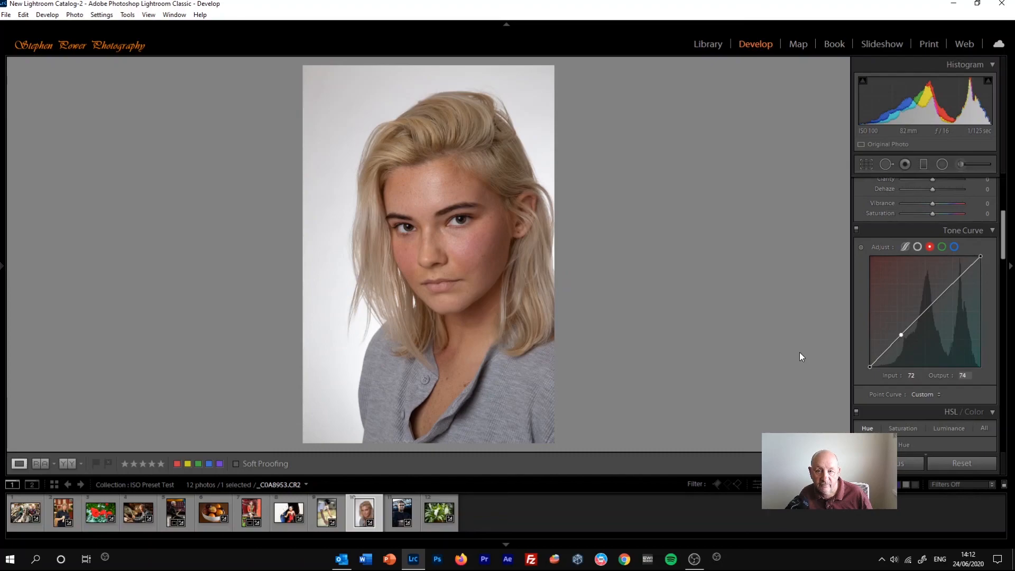
pyautogui.moveTo(831, 347)
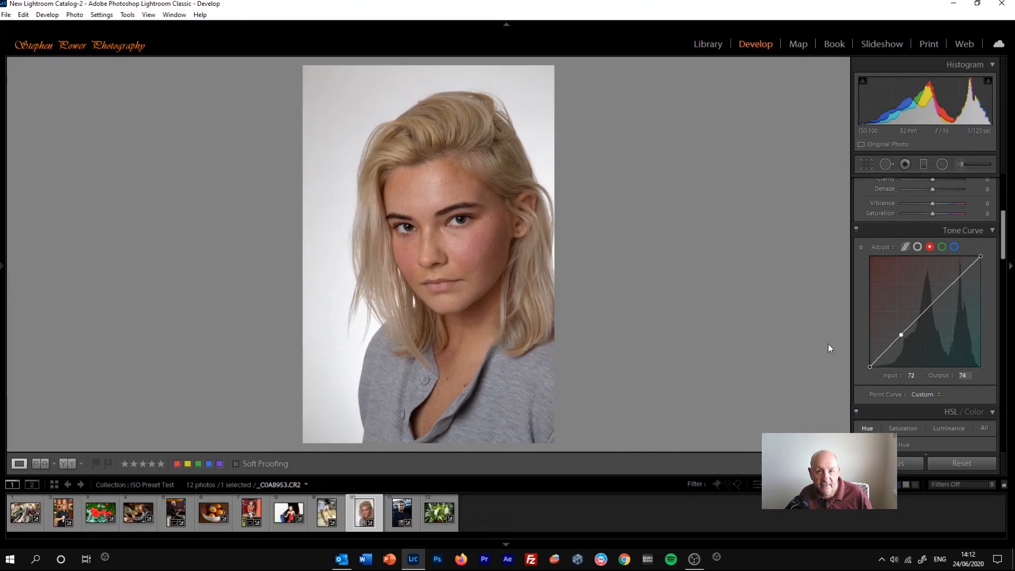
pyautogui.moveTo(887, 358)
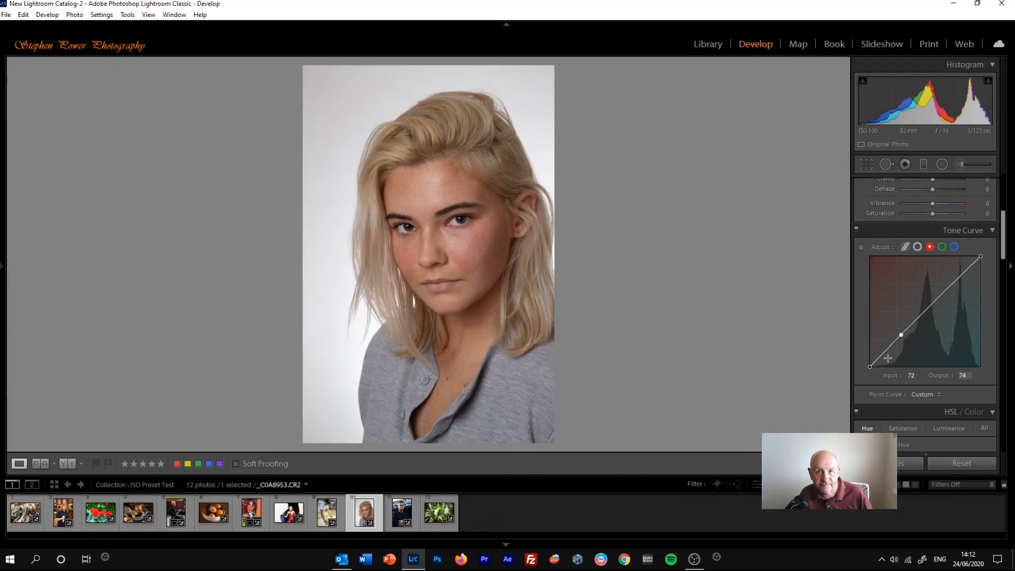